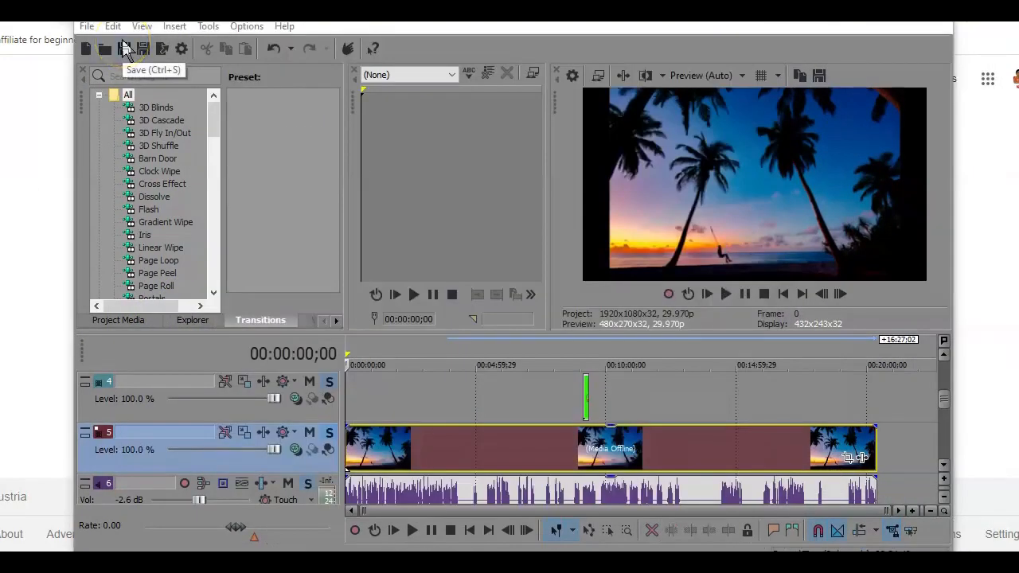
{"action": "mouse_move", "coordinate": [669, 349]}
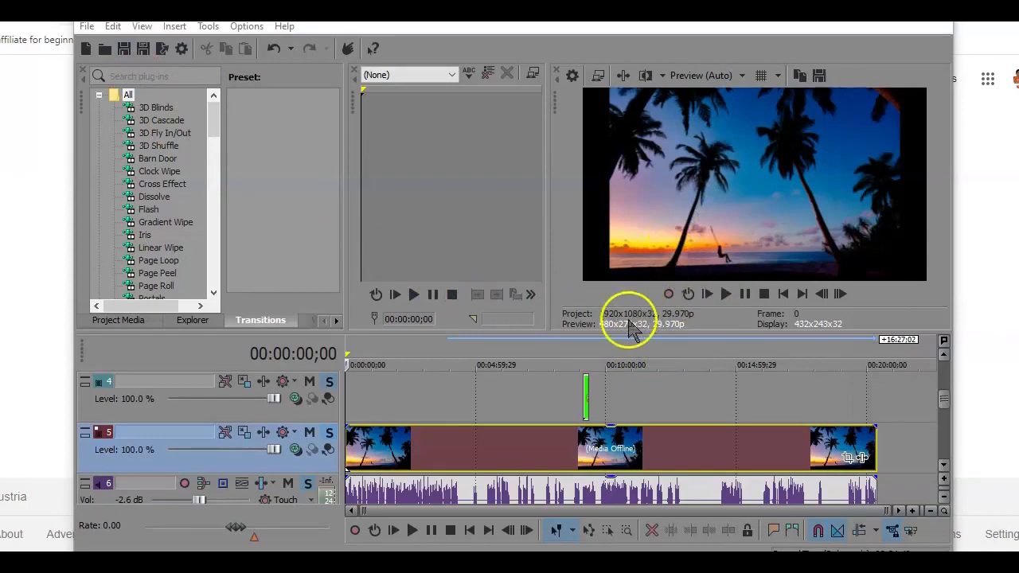
{"action": "mouse_move", "coordinate": [707, 293]}
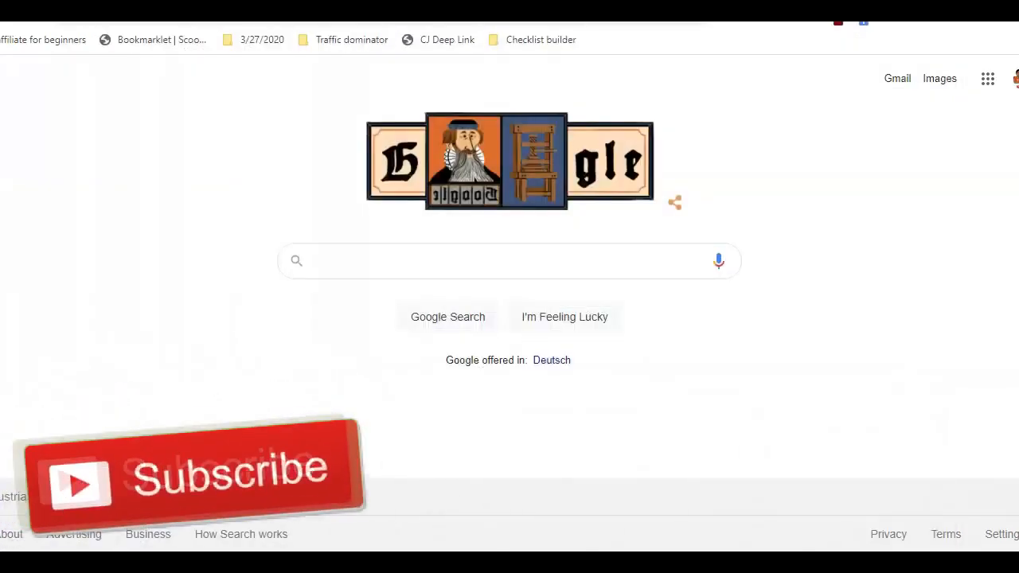
Search Google for 'Online Audio to Video Converters' and scroll through the results
{"action": "left_click", "coordinate": [508, 260]}
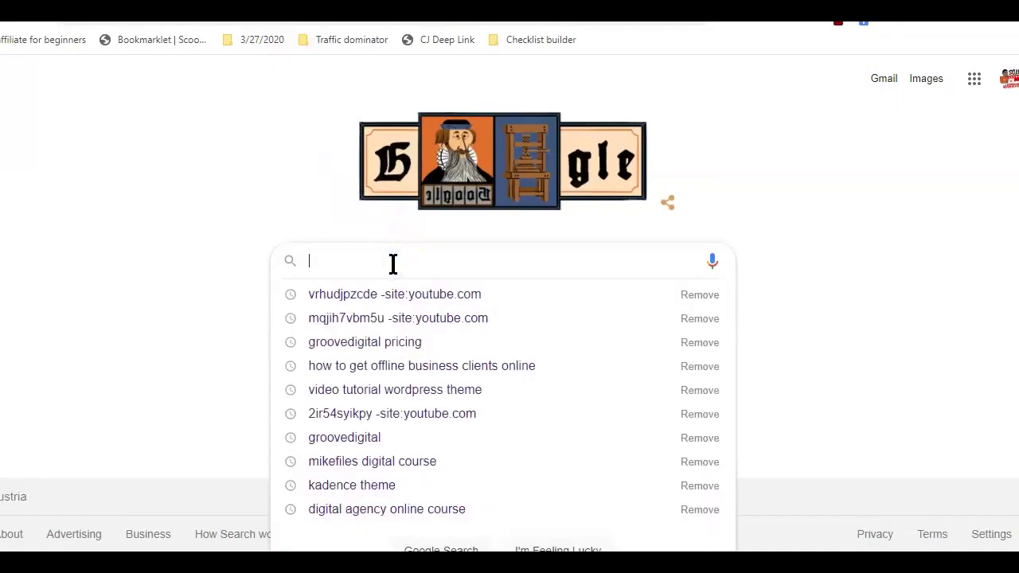
{"action": "type", "text": "Online Audio to Video Converters"}
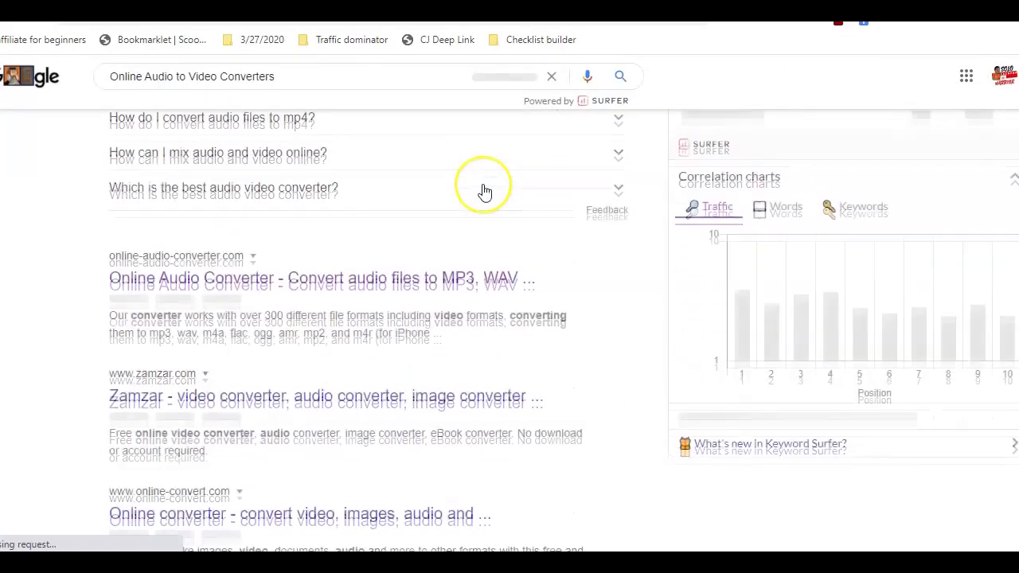
{"action": "scroll", "scroll_direction": "down", "scroll_amount": 3}
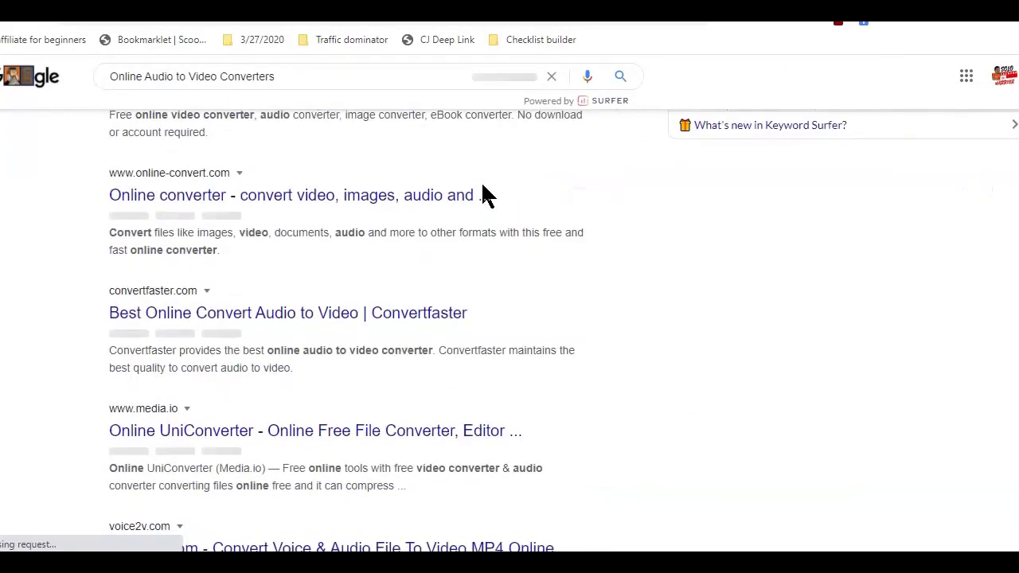
{"action": "scroll", "scroll_direction": "down", "scroll_amount": 3}
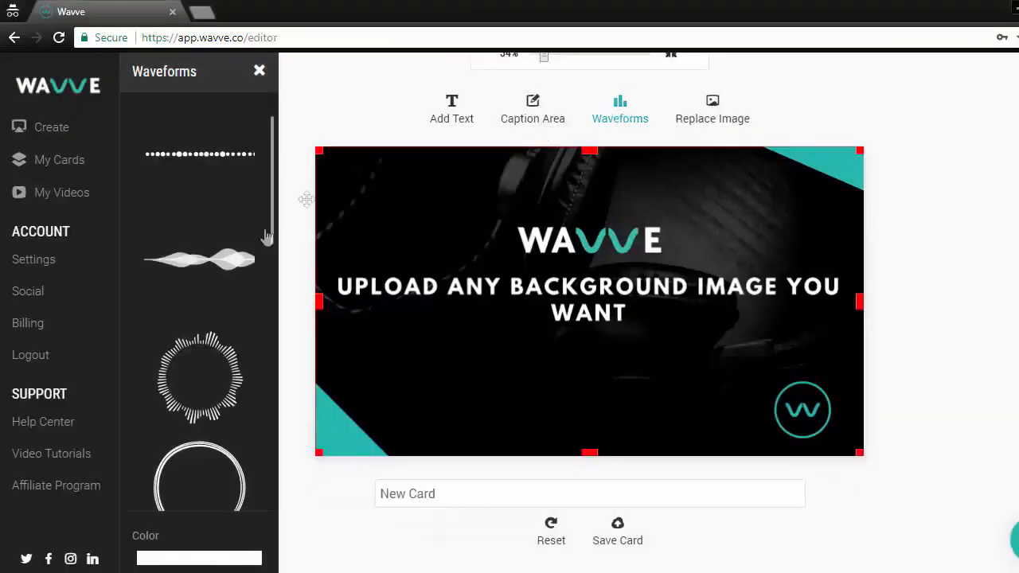
Add a waveform and place the circular waveform around the card's logo
{"action": "left_click", "coordinate": [199, 265]}
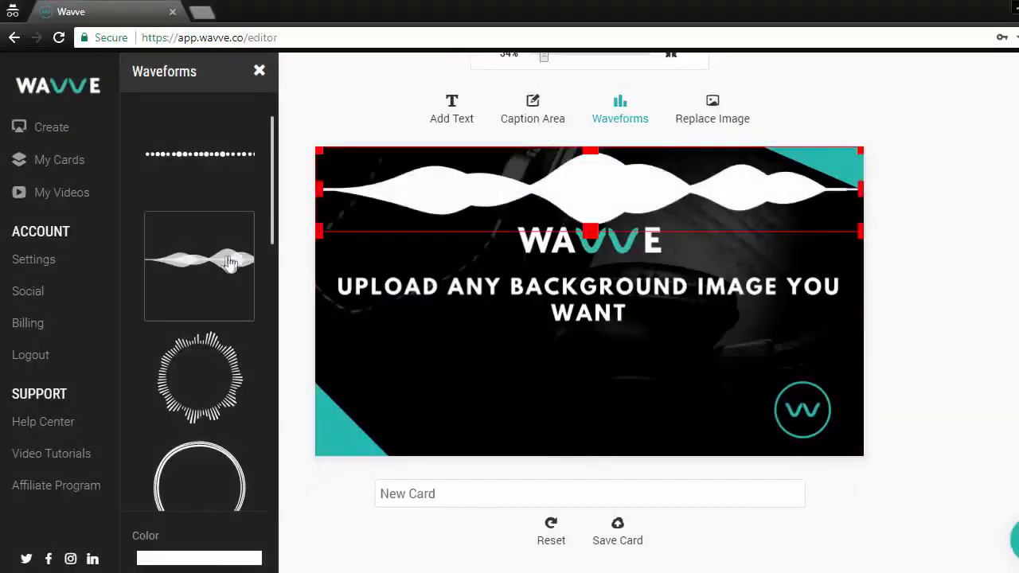
{"action": "left_click_drag", "start_coordinate": [589, 191], "coordinate": [589, 370]}
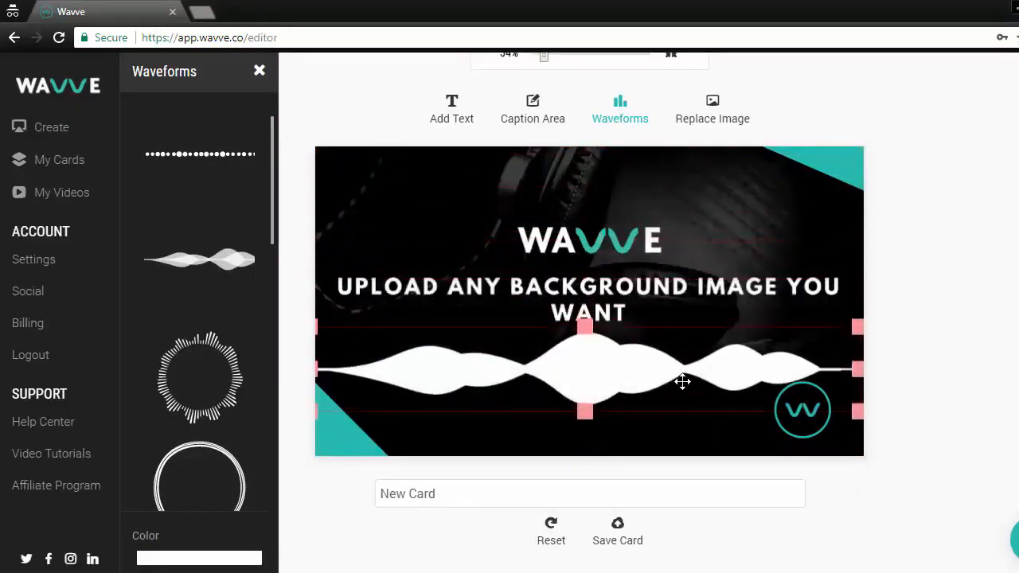
{"action": "left_click", "coordinate": [199, 154]}
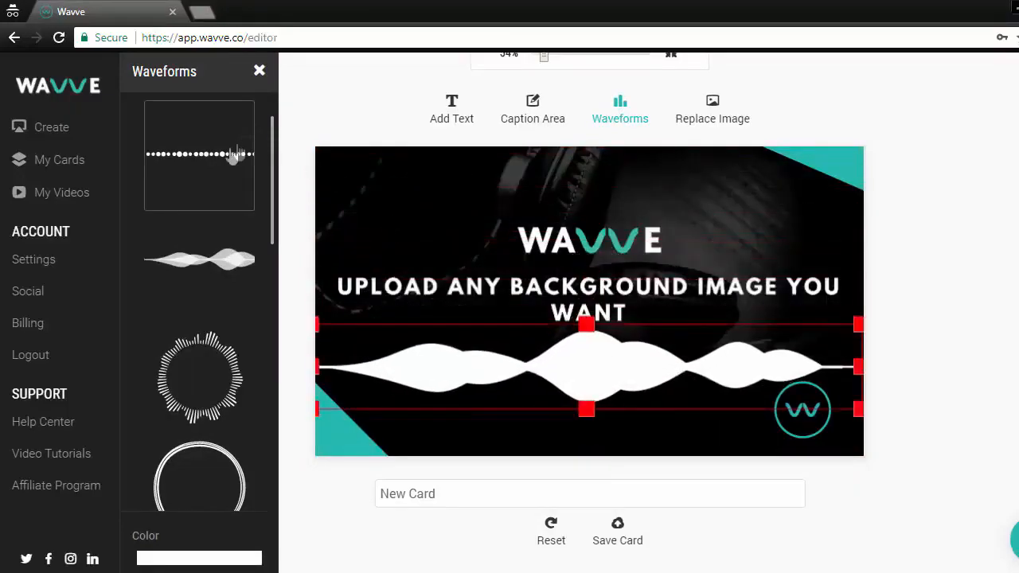
{"action": "left_click", "coordinate": [200, 154]}
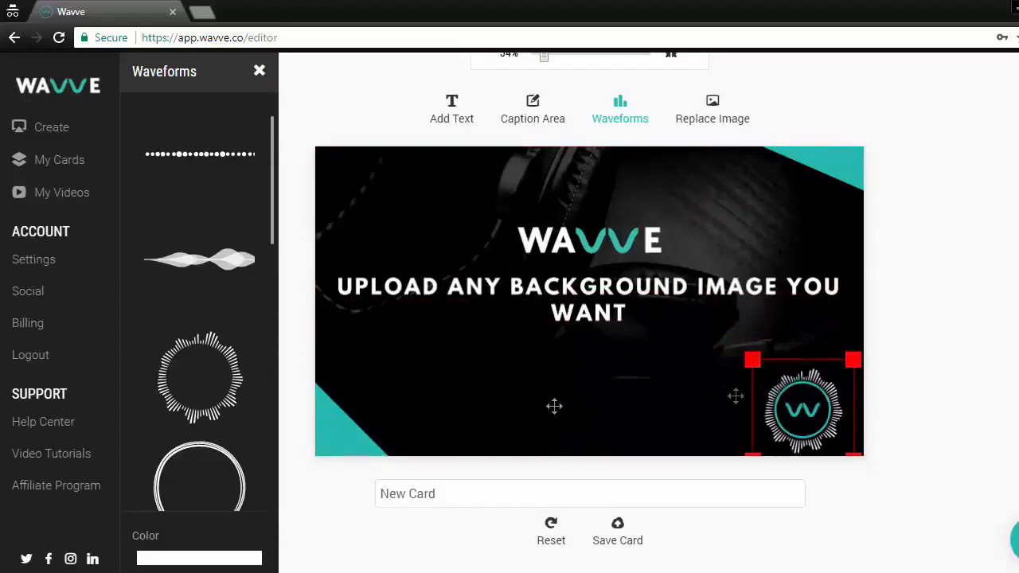
Recolour the circular waveform teal
{"action": "left_click", "coordinate": [199, 557]}
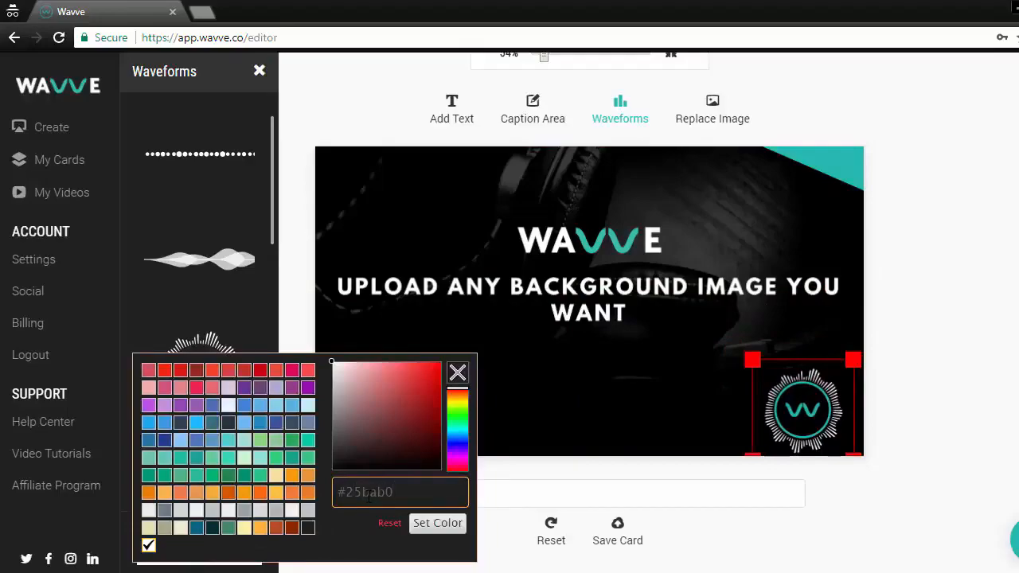
{"action": "left_click", "coordinate": [437, 523]}
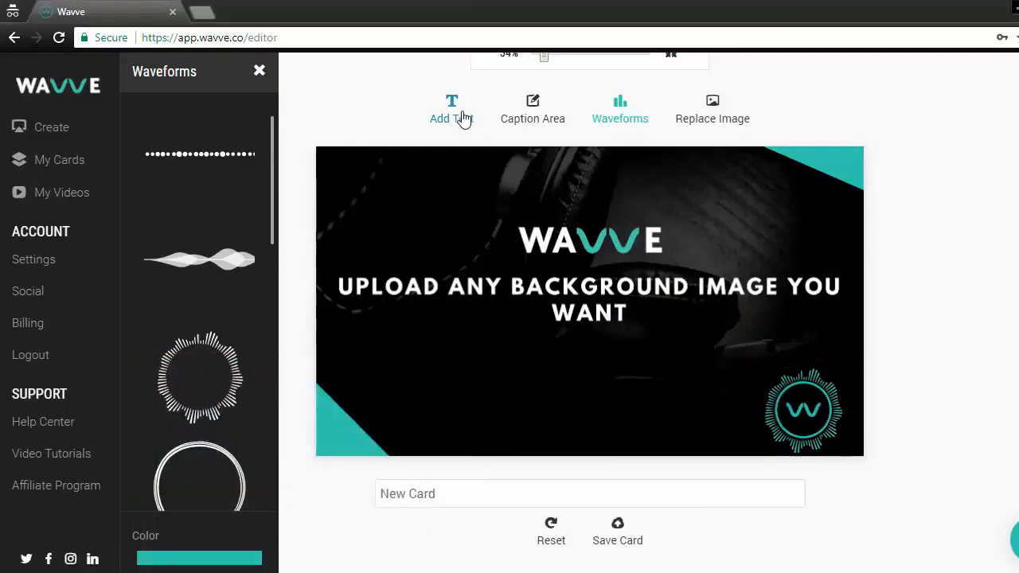
Add a text box at the card's bottom reading 'You Can Add Test'
{"action": "left_click", "coordinate": [451, 109]}
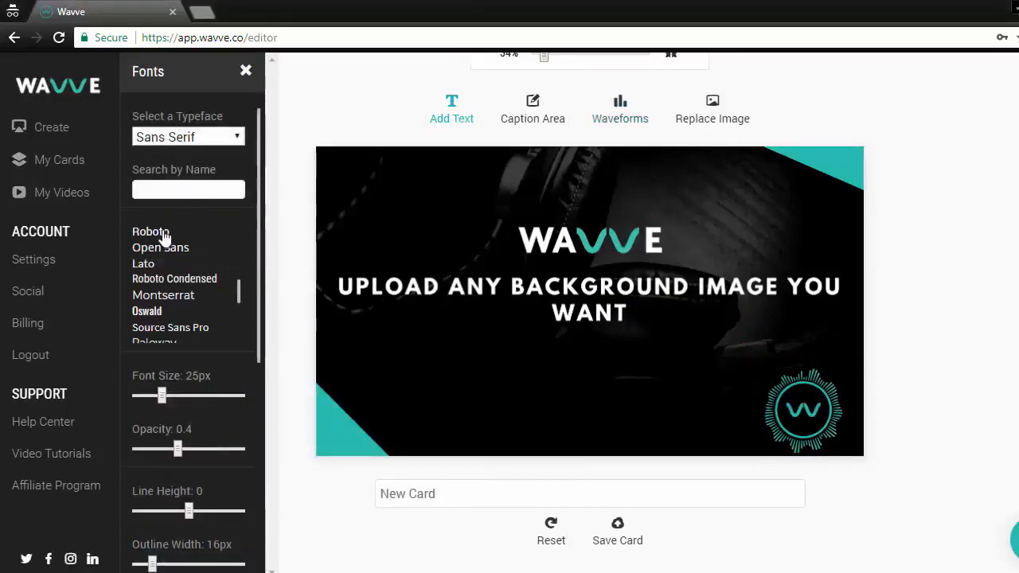
{"action": "left_click", "coordinate": [452, 108]}
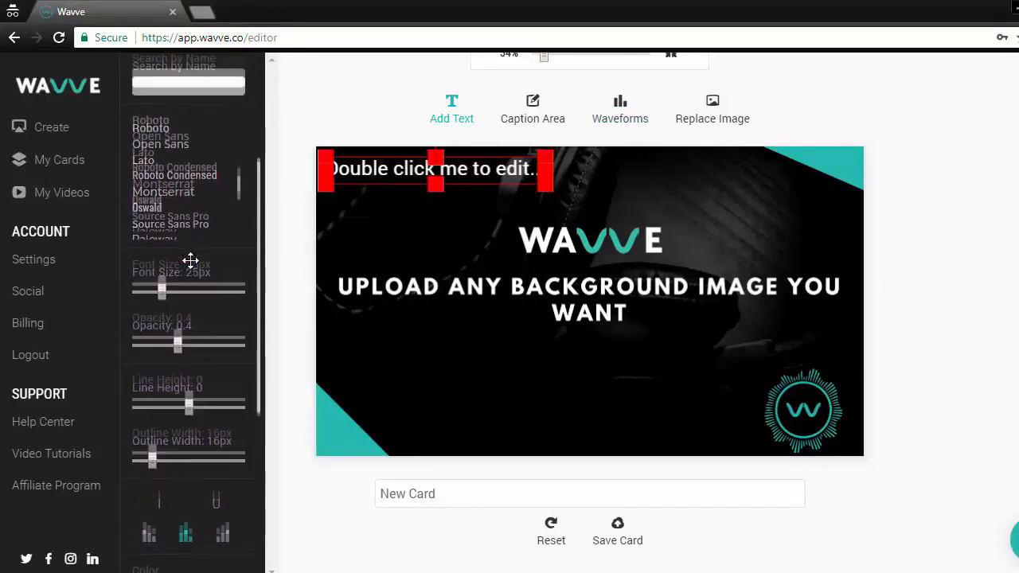
{"action": "left_click_drag", "start_coordinate": [436, 168], "coordinate": [598, 420]}
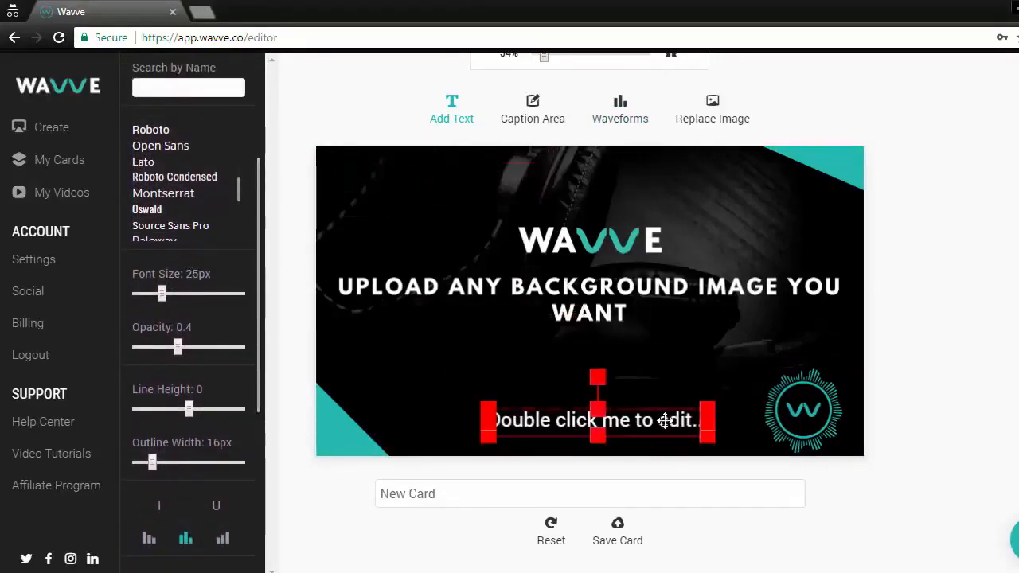
{"action": "type", "text": "You Can Add Test"}
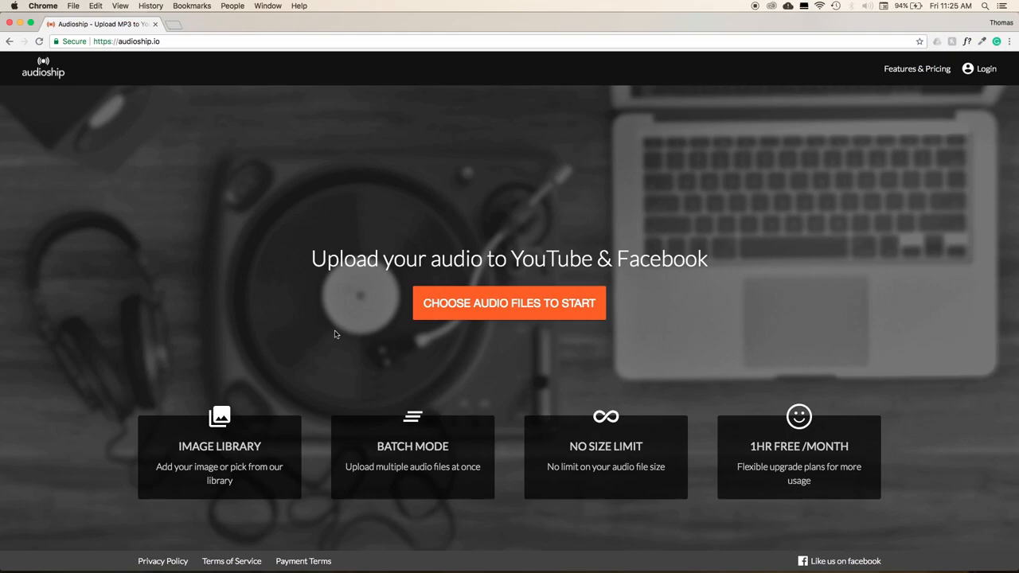
{"action": "mouse_move", "coordinate": [438, 301]}
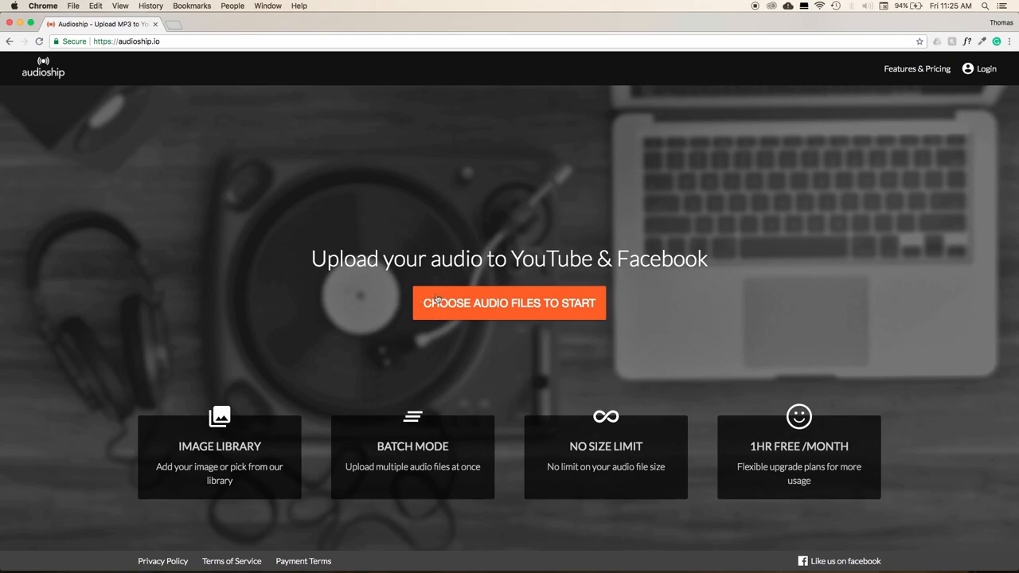
Choose Audio File 1.mp3 for upload
{"action": "left_click", "coordinate": [508, 303]}
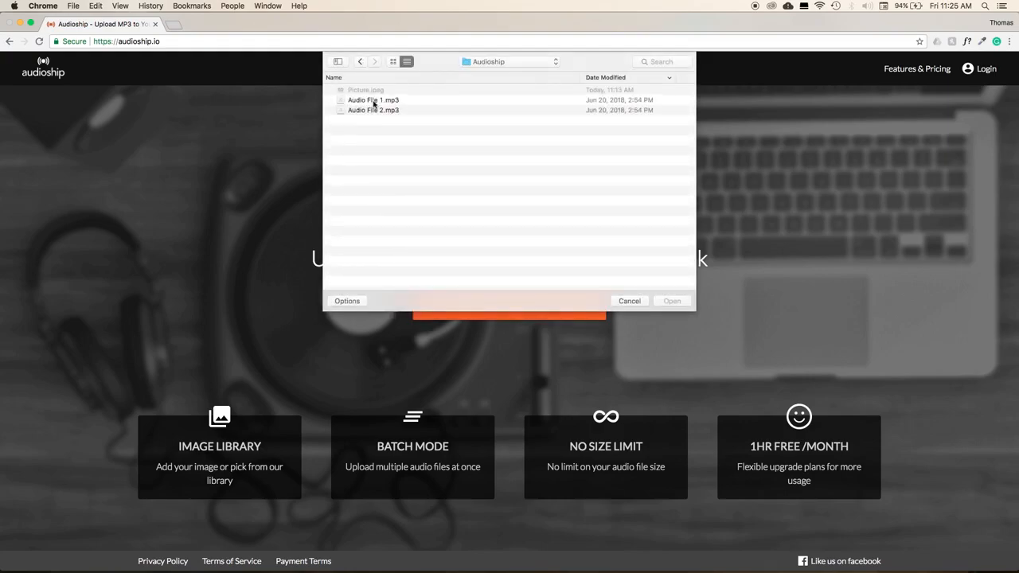
{"action": "left_click", "coordinate": [373, 100]}
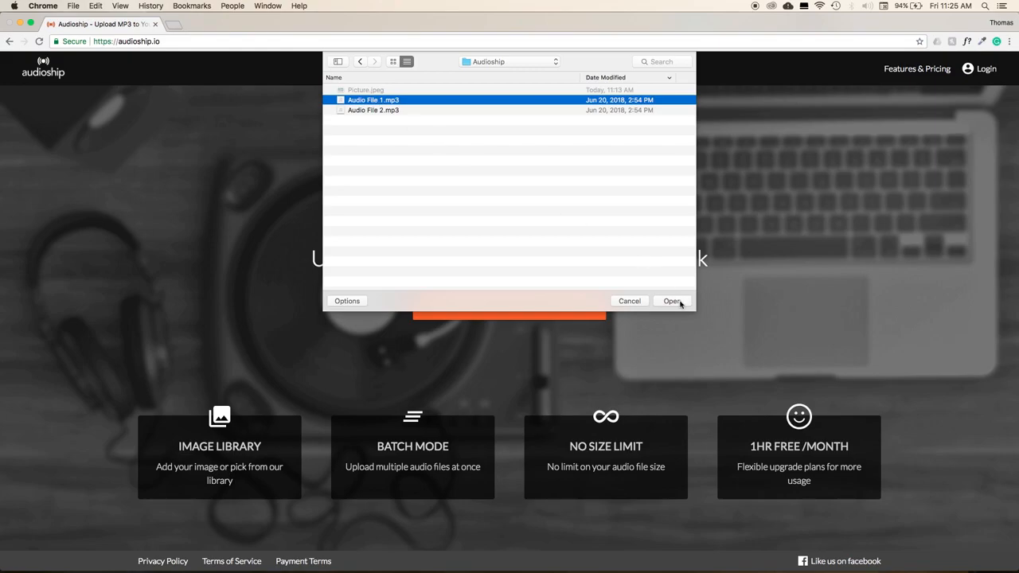
{"action": "left_click", "coordinate": [672, 301]}
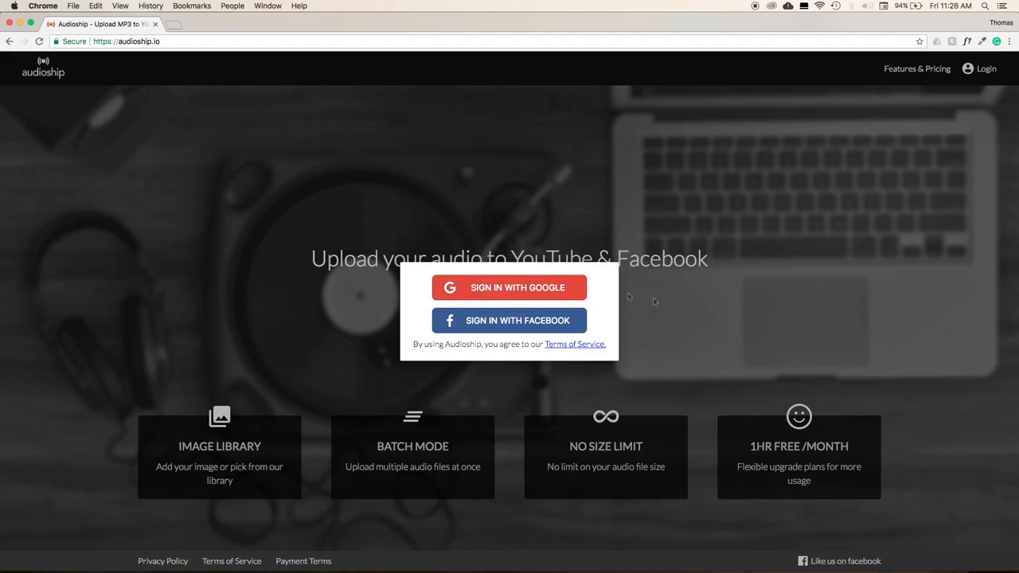
Sign in to Audioship with the Google account
{"action": "left_click", "coordinate": [510, 287]}
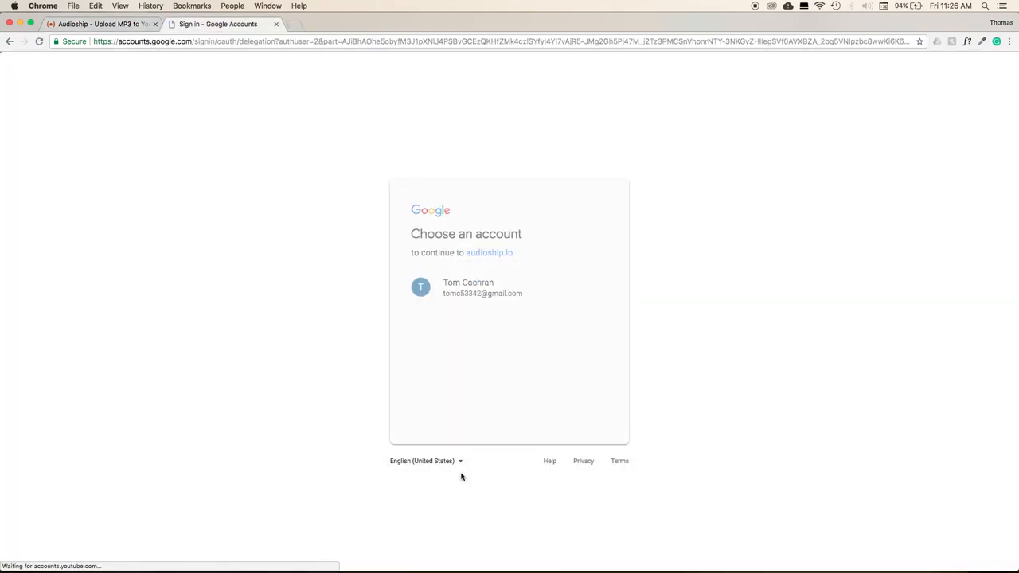
{"action": "left_click", "coordinate": [468, 287]}
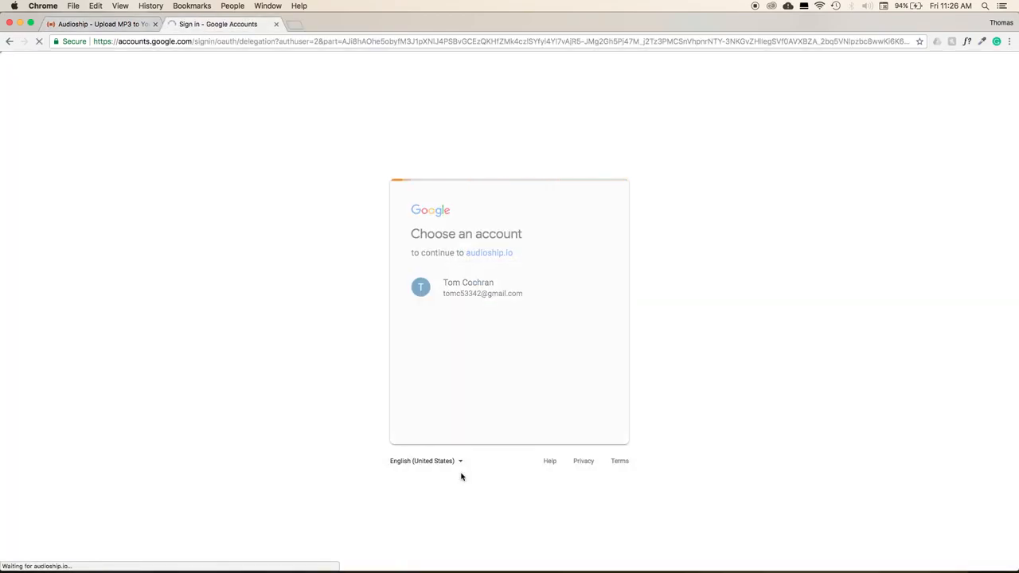
{"action": "left_click", "coordinate": [467, 287]}
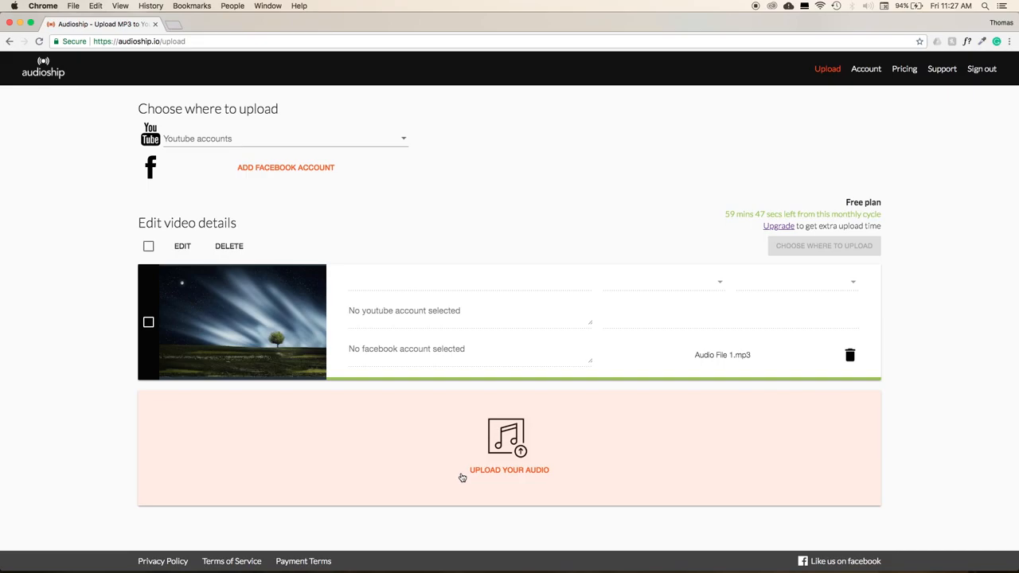
{"action": "mouse_move", "coordinate": [456, 468]}
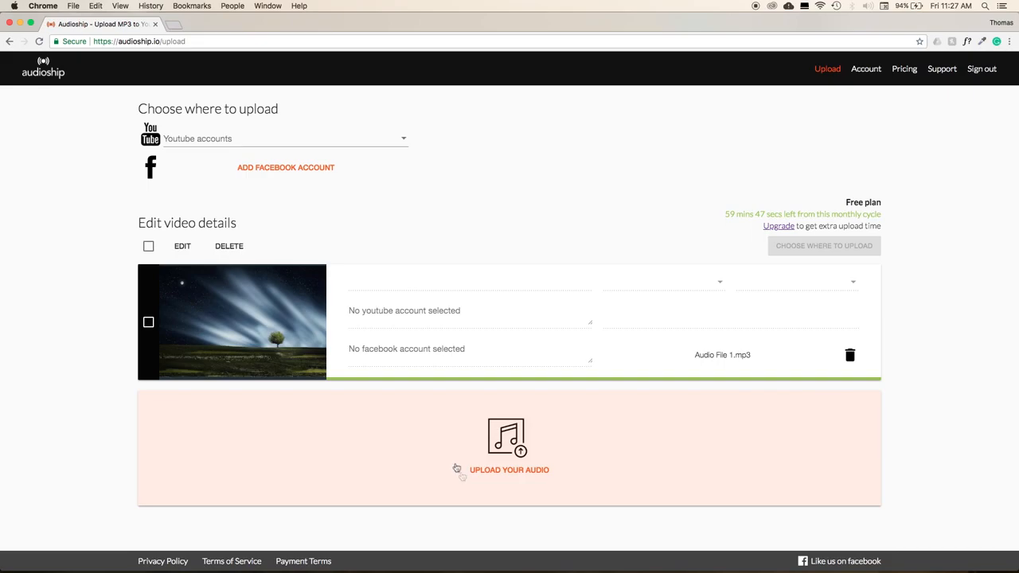
Select the YouTube account as destination and open the background image picker
{"action": "left_click", "coordinate": [284, 137]}
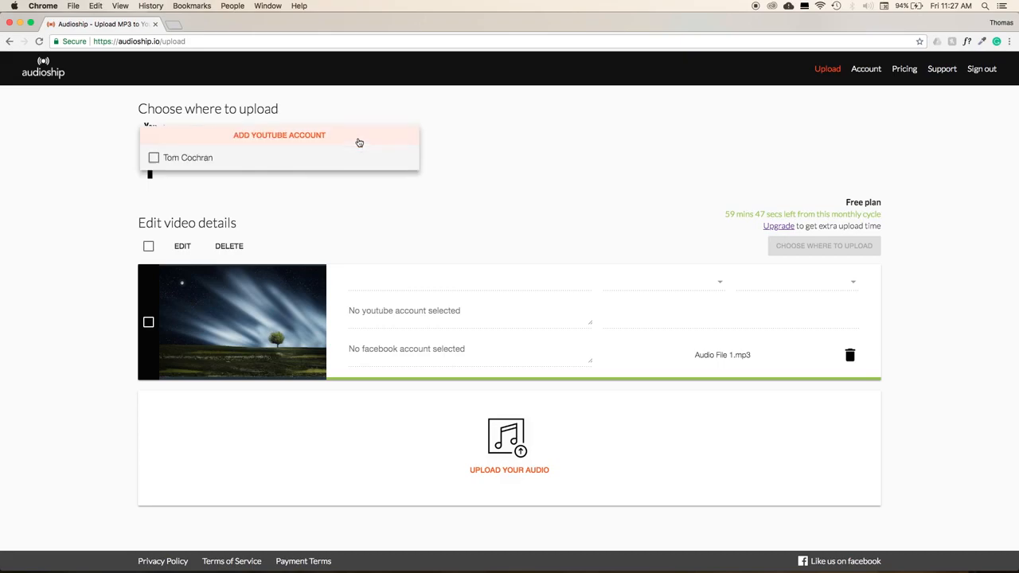
{"action": "left_click", "coordinate": [154, 158]}
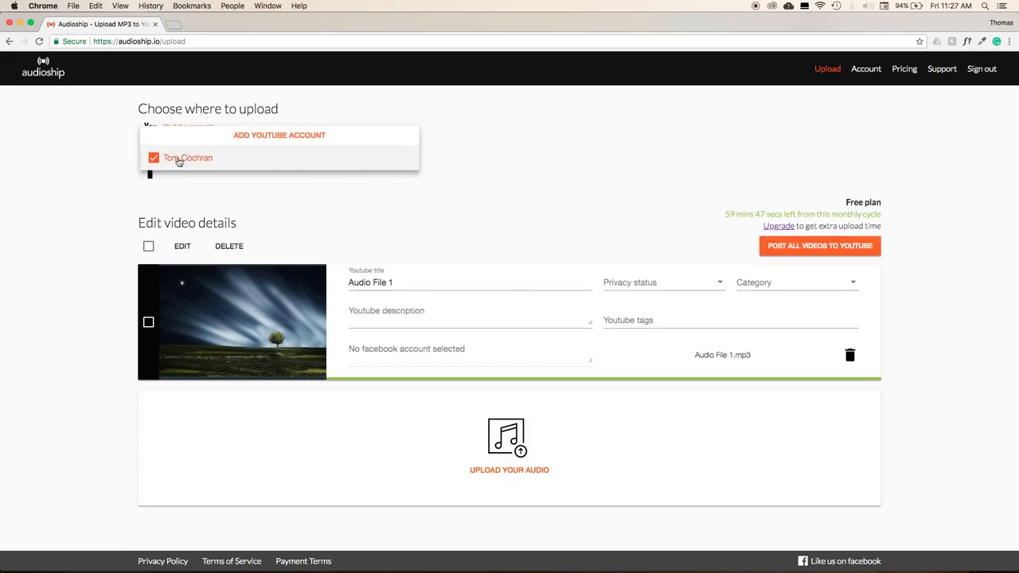
{"action": "left_click", "coordinate": [188, 158]}
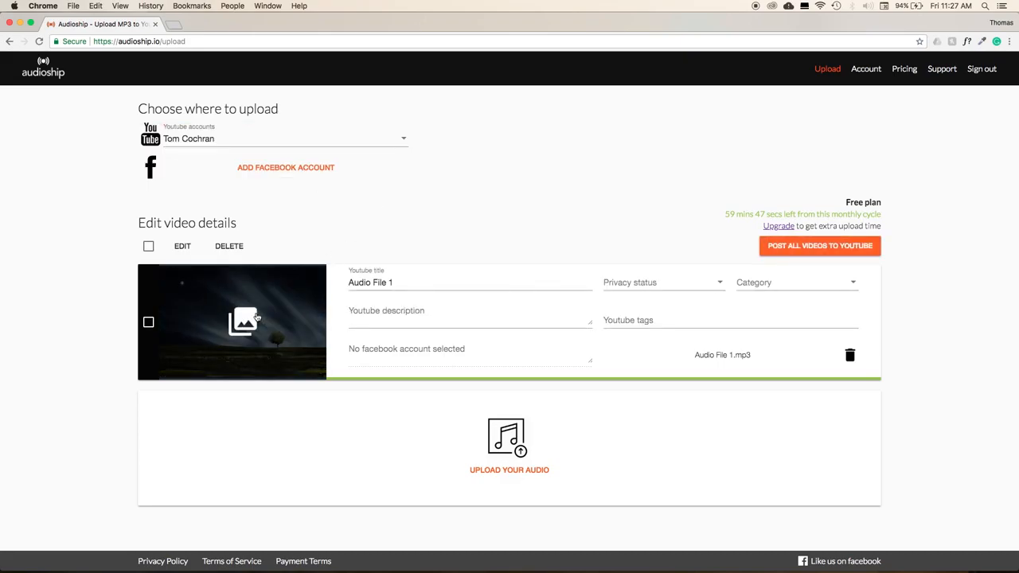
{"action": "left_click", "coordinate": [244, 322]}
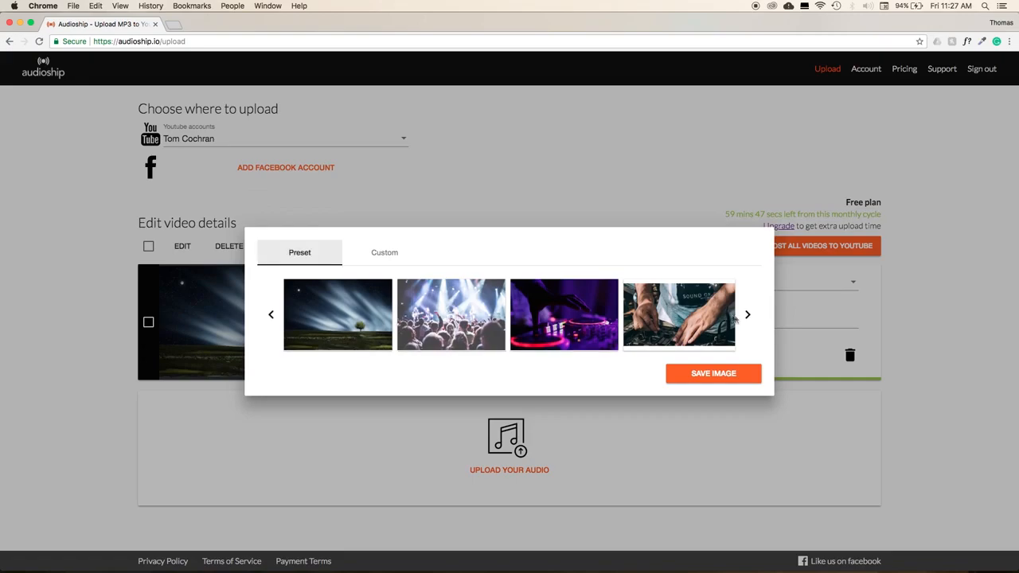
Use the turntable image as background and title the video 'my video'
{"action": "left_click", "coordinate": [747, 313]}
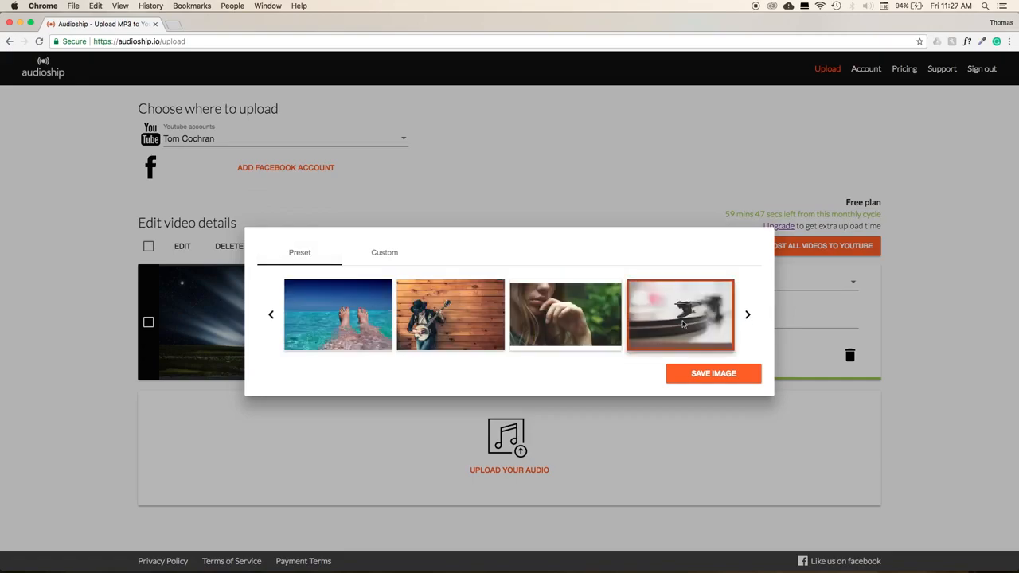
{"action": "left_click", "coordinate": [714, 373]}
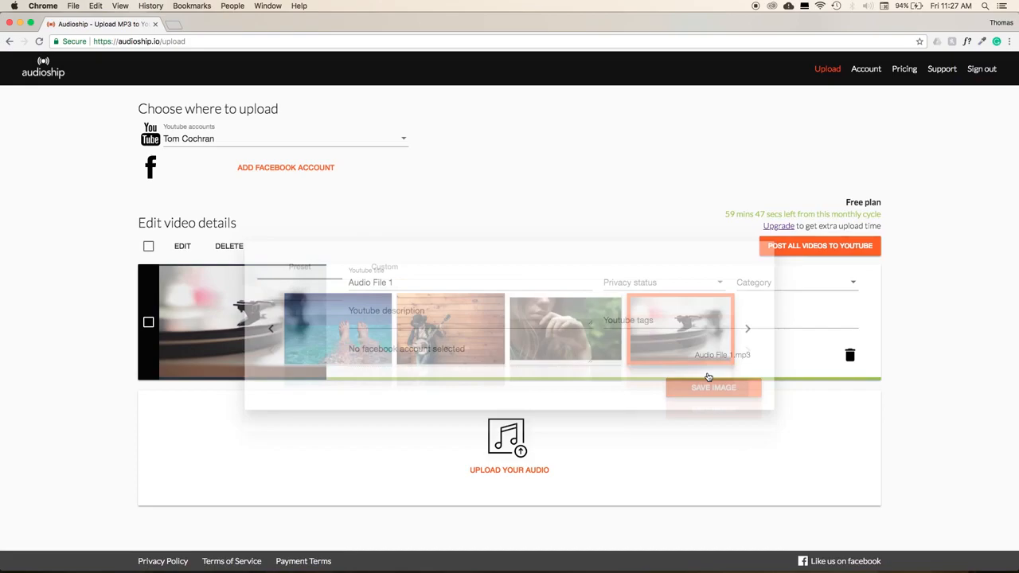
{"action": "left_click", "coordinate": [712, 388]}
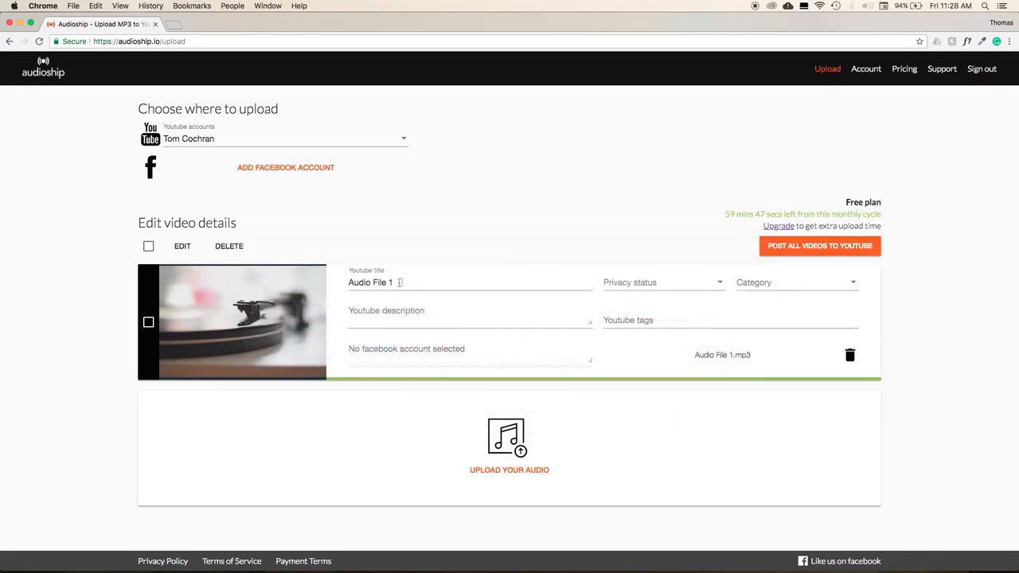
{"action": "type", "text": "my video"}
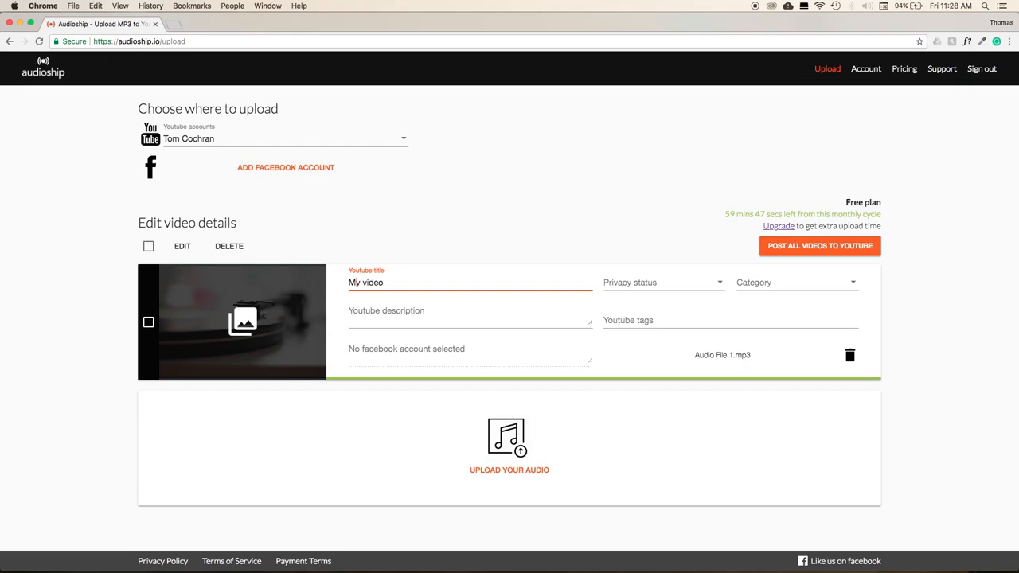
Set Public and Music, add description 'here is my video' and tags 'song music', then post
{"action": "left_click", "coordinate": [663, 282]}
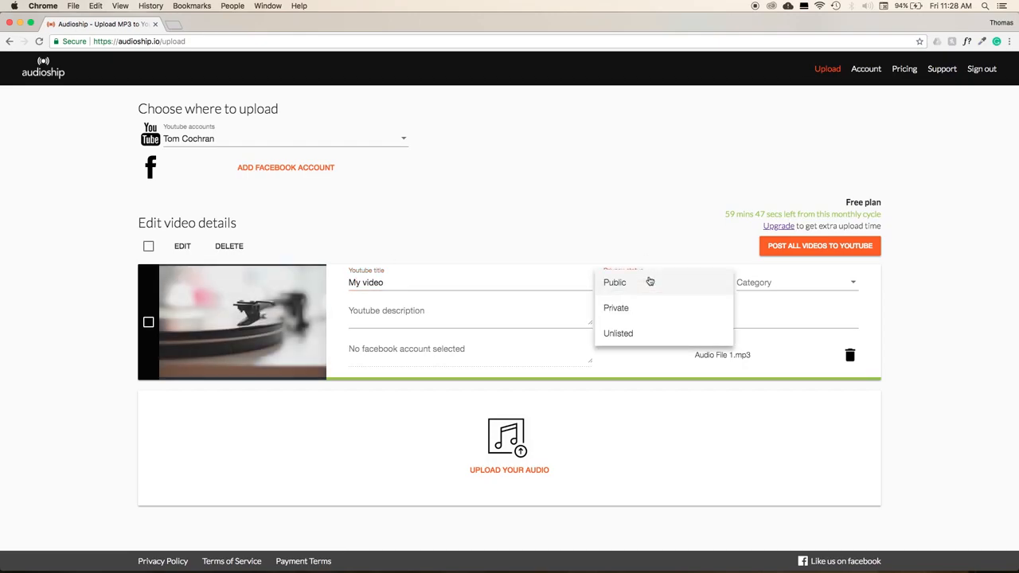
{"action": "mouse_move", "coordinate": [629, 291]}
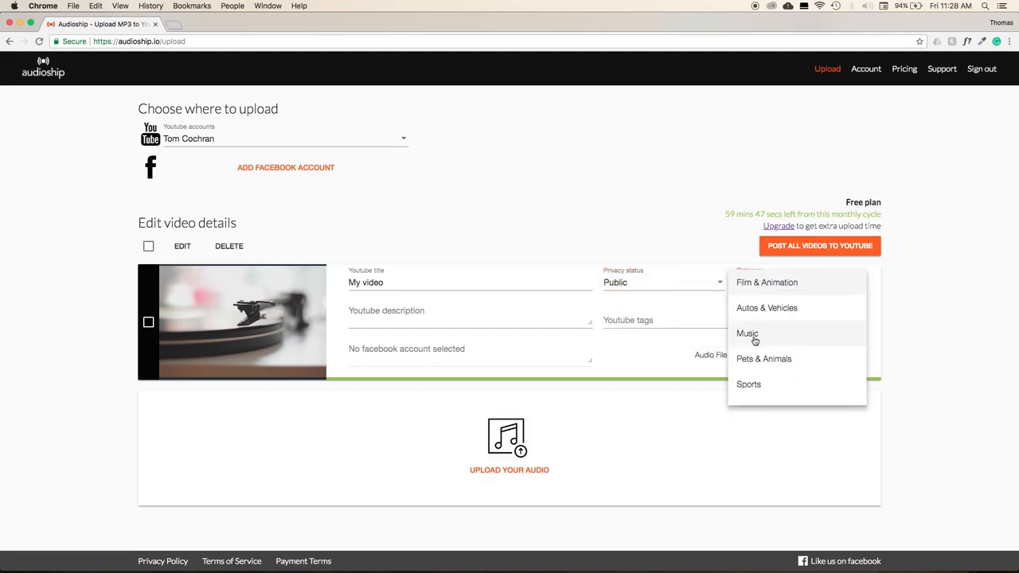
{"action": "left_click", "coordinate": [747, 334]}
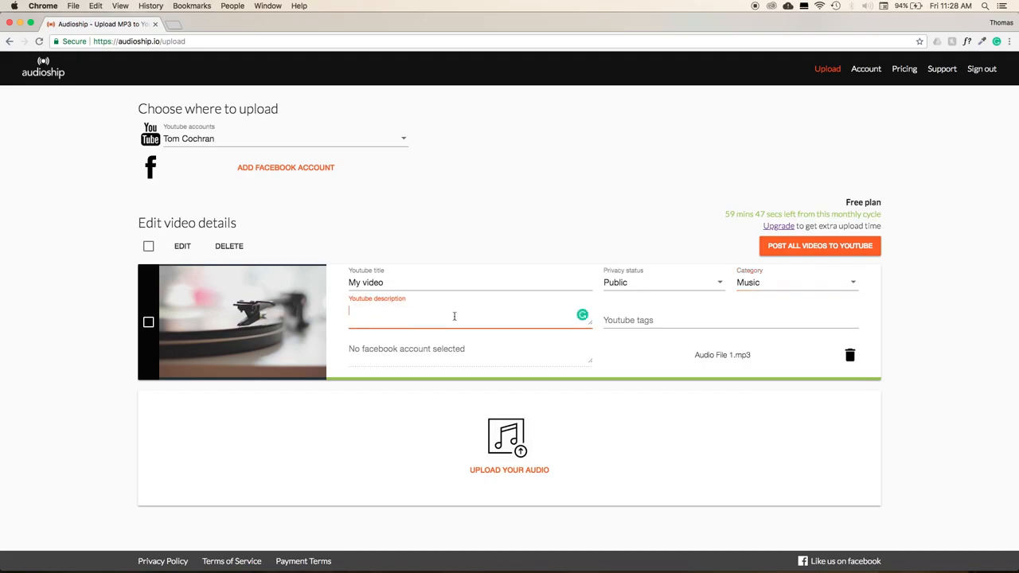
{"action": "type", "text": "here is my video"}
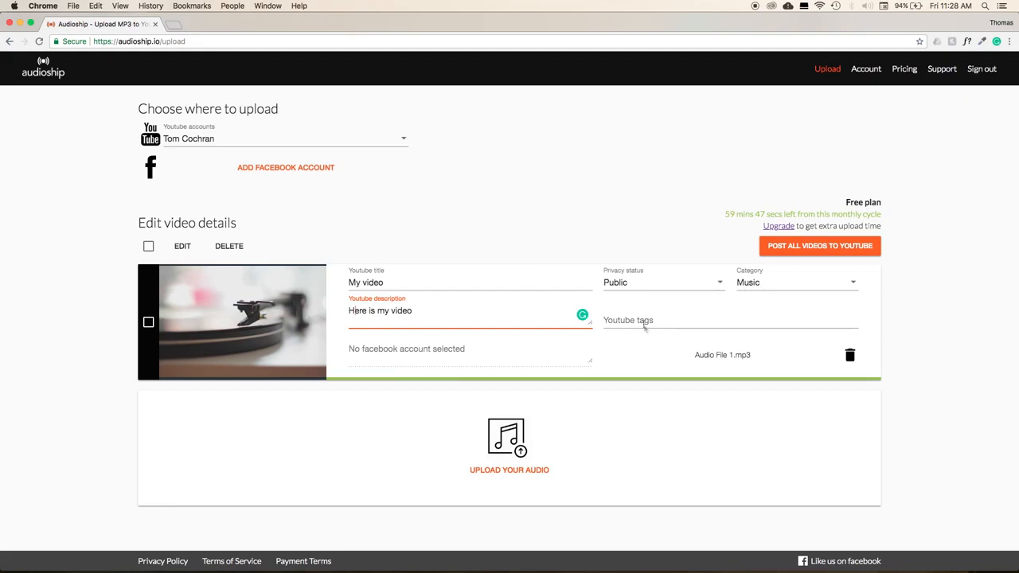
{"action": "type", "text": "song music"}
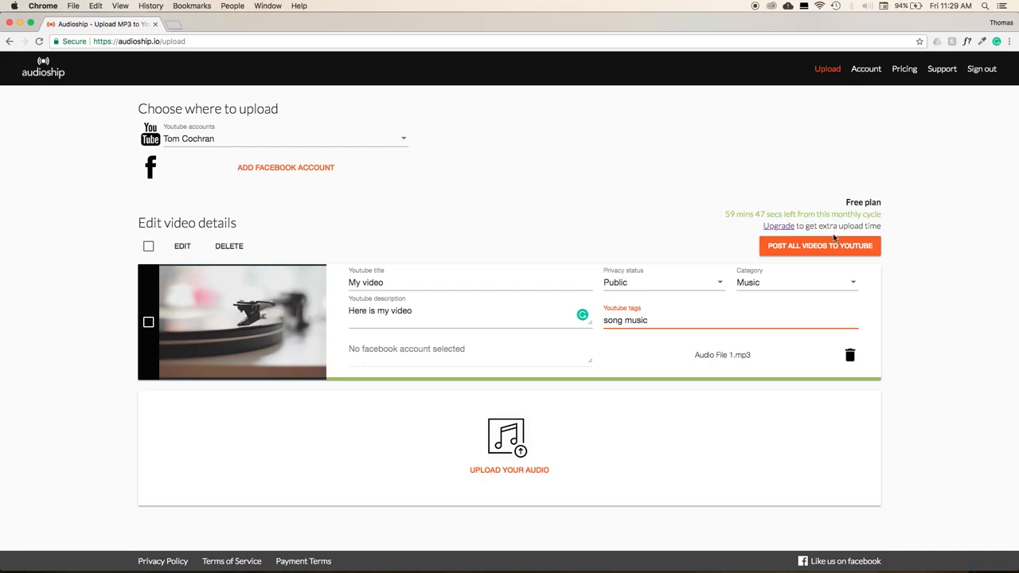
{"action": "left_click", "coordinate": [819, 245]}
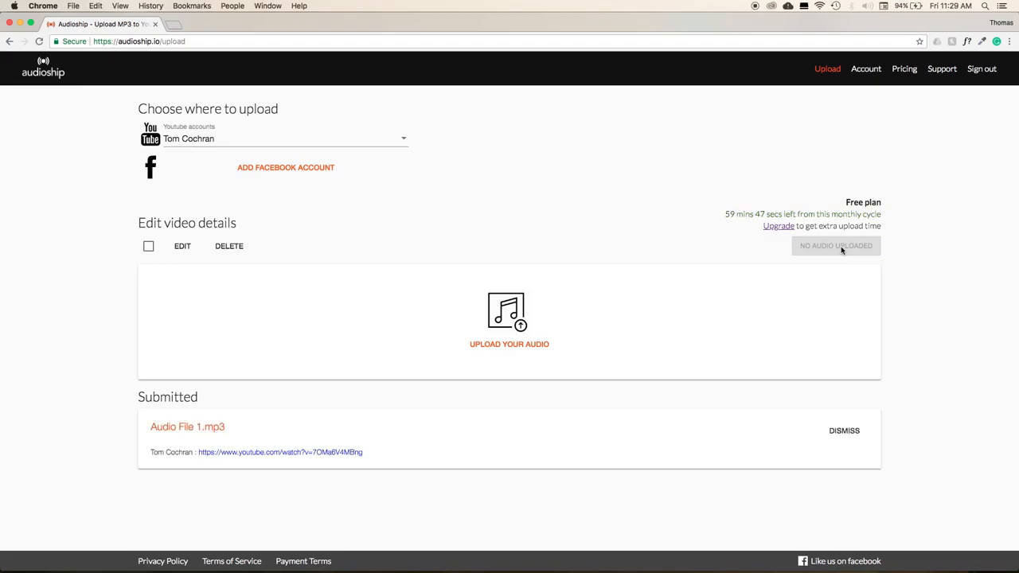
{"action": "mouse_move", "coordinate": [817, 257]}
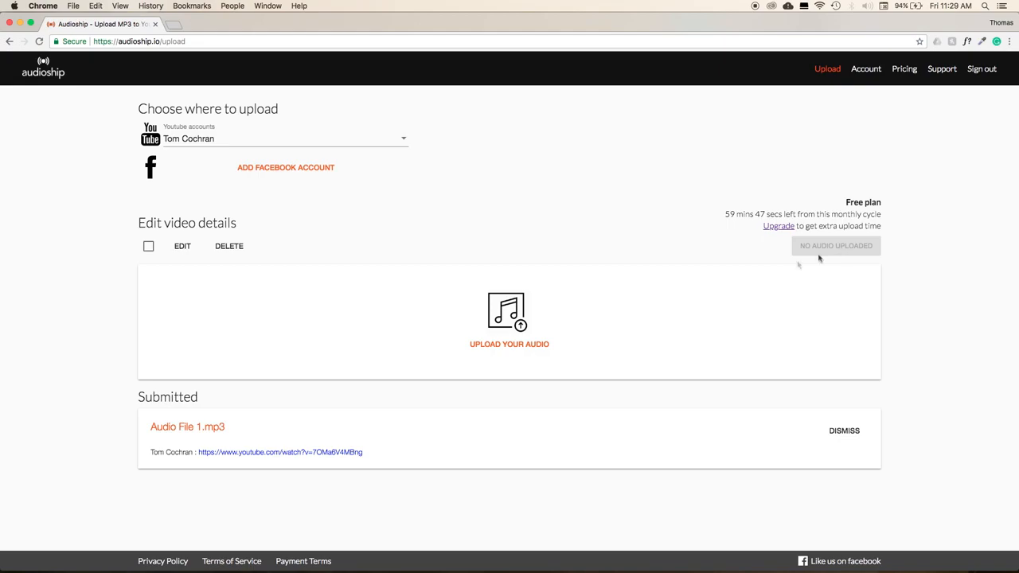
{"action": "mouse_move", "coordinate": [300, 452]}
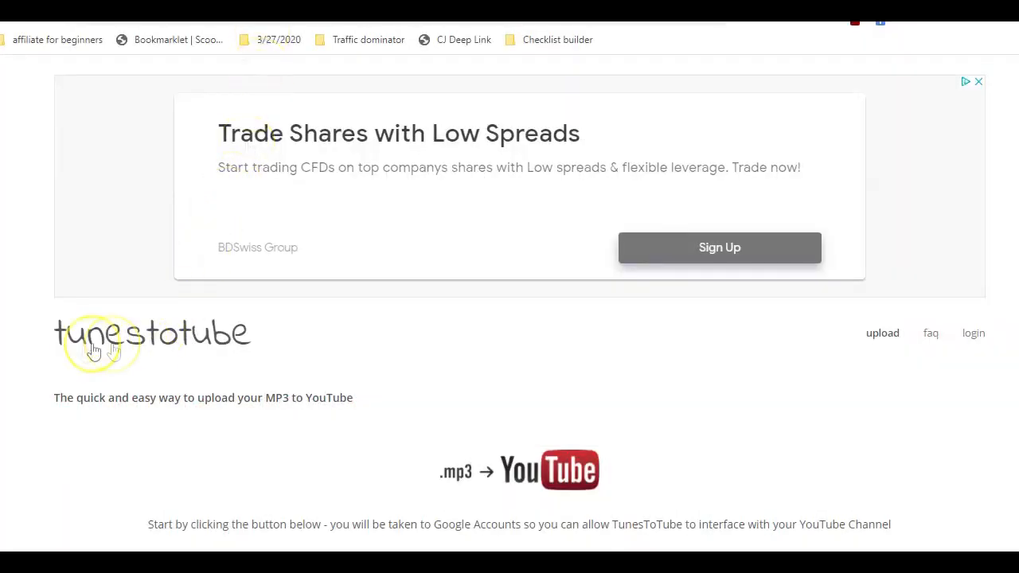
{"action": "mouse_move", "coordinate": [211, 356]}
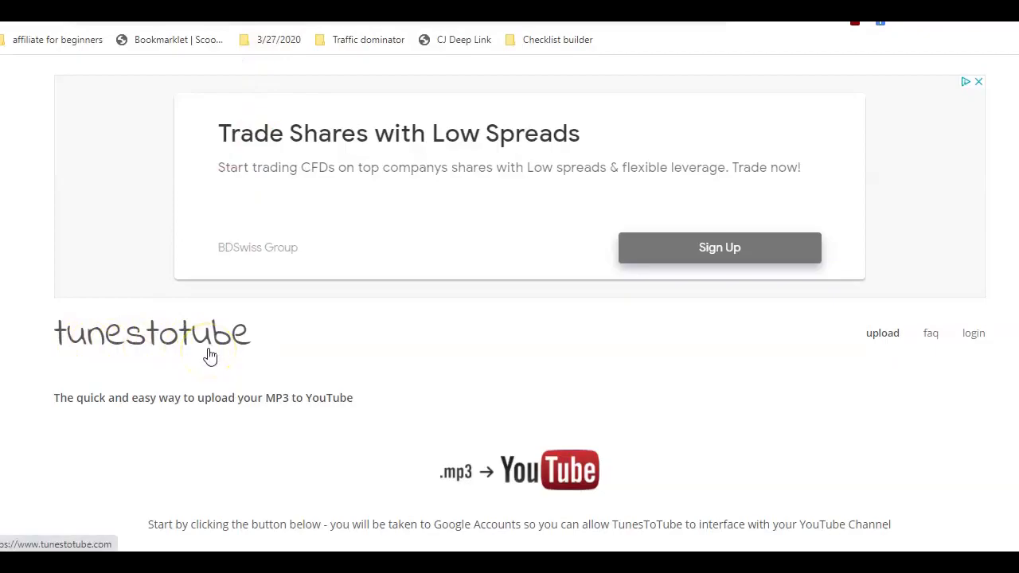
Scroll through the TunesToTube homepage reading how MP3-to-YouTube uploads work
{"action": "scroll", "scroll_direction": "down", "scroll_amount": 3}
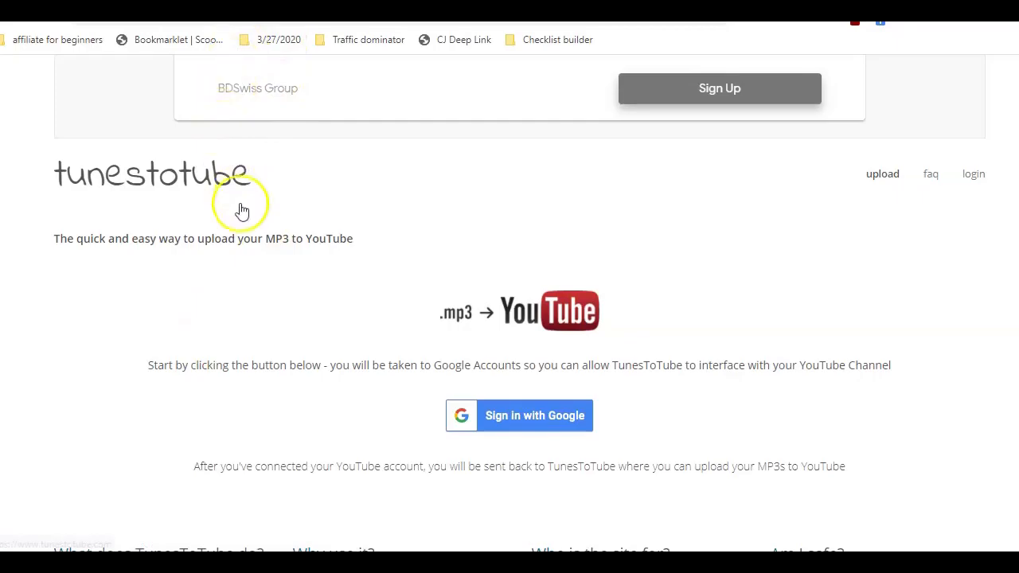
{"action": "scroll", "scroll_direction": "down", "scroll_amount": 3}
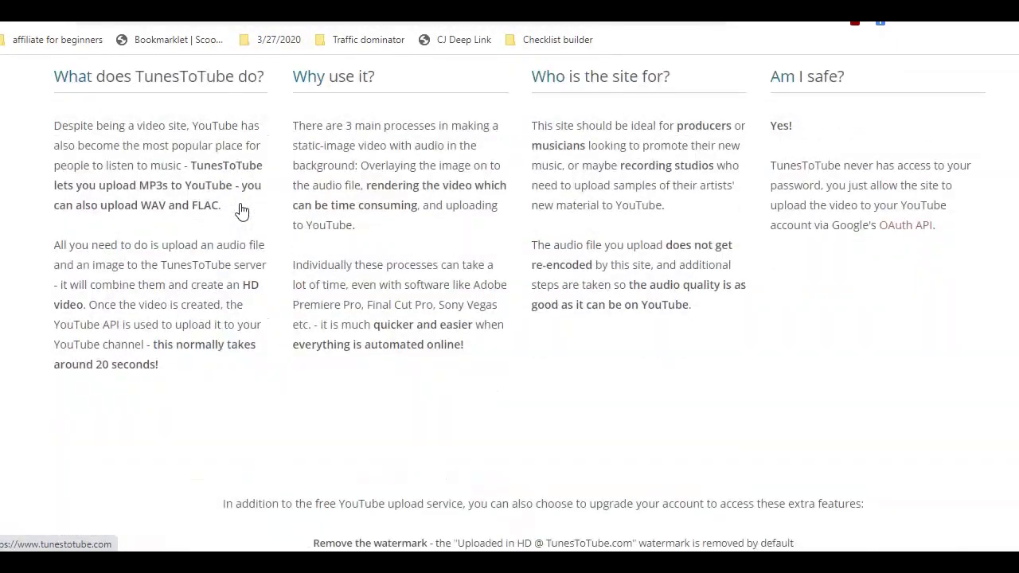
{"action": "scroll", "scroll_direction": "up", "scroll_amount": 3}
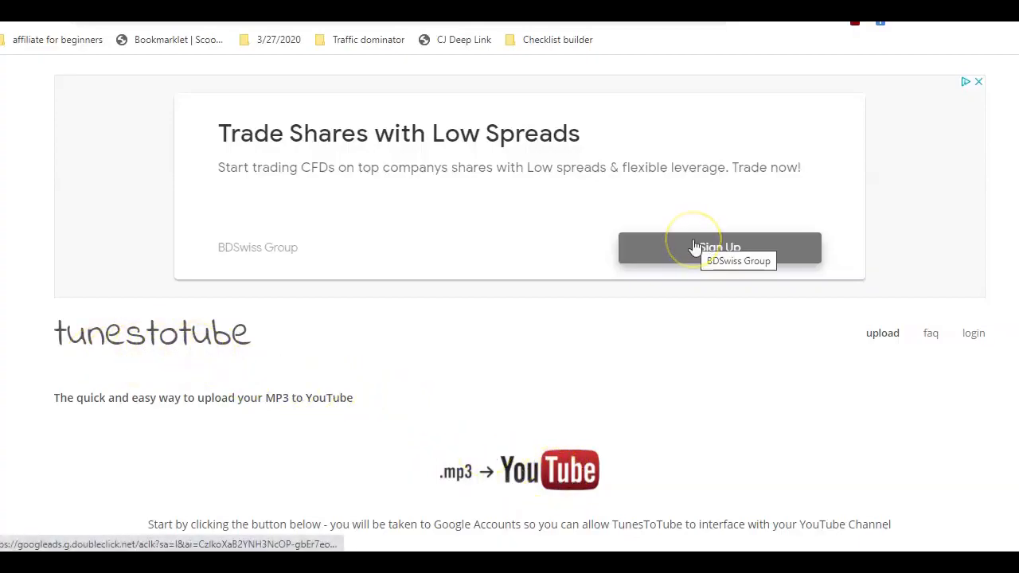
{"action": "scroll", "scroll_direction": "down", "scroll_amount": 3}
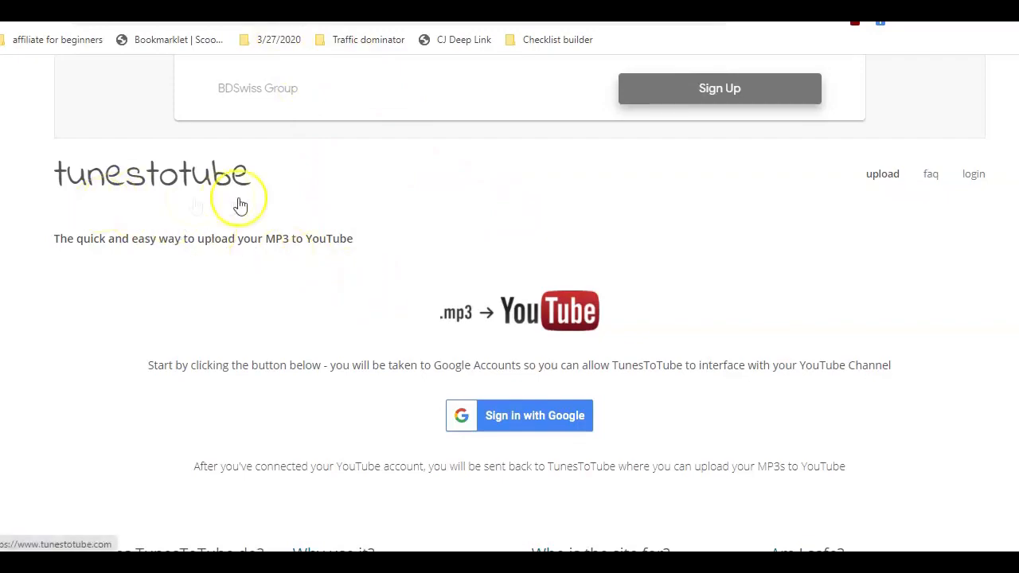
{"action": "mouse_move", "coordinate": [195, 239]}
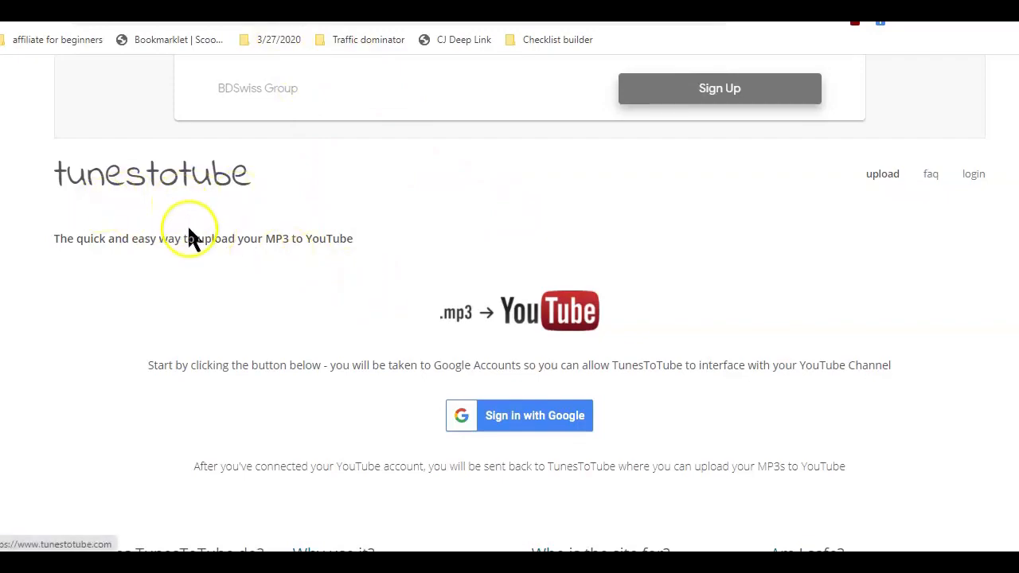
{"action": "scroll", "scroll_direction": "down", "scroll_amount": 3}
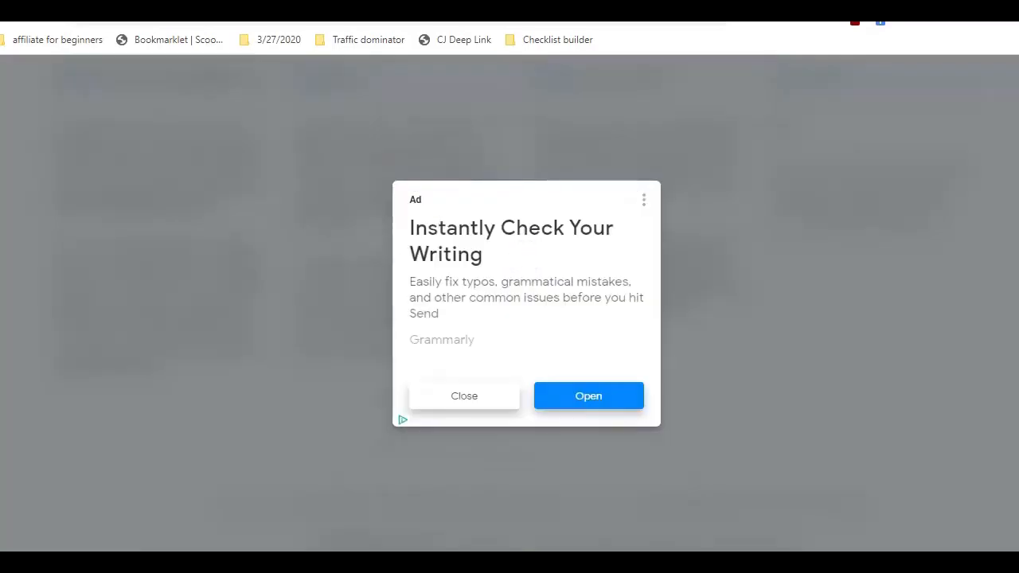
Dismiss the ad, pick the Google brand account and allow YouTube access
{"action": "left_click", "coordinate": [464, 396]}
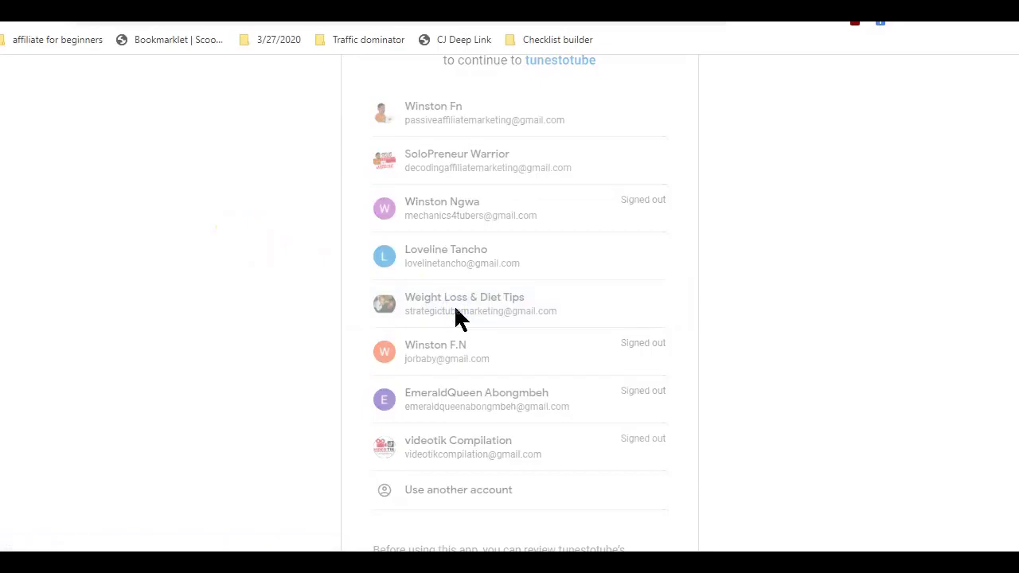
{"action": "left_click", "coordinate": [464, 305]}
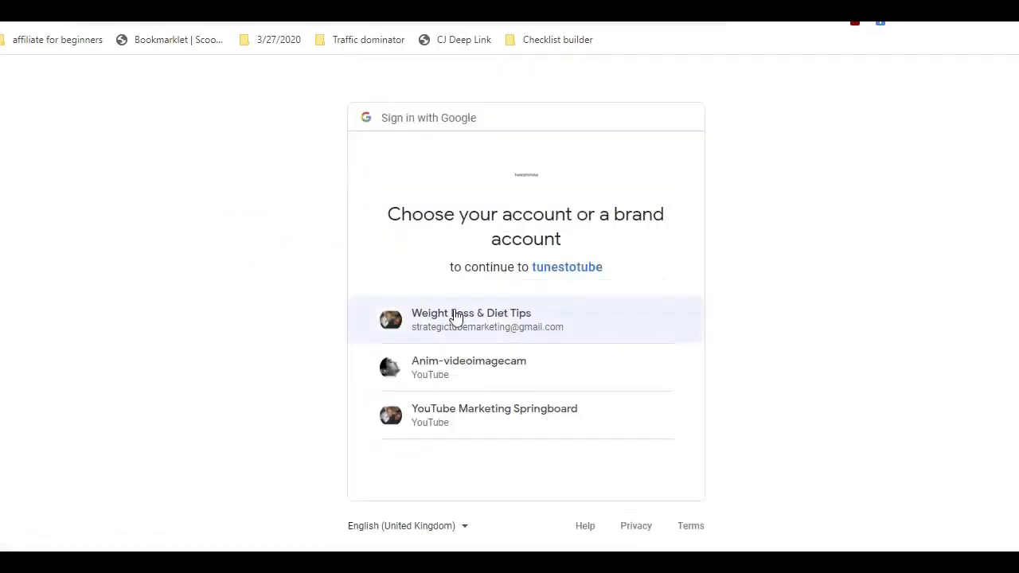
{"action": "left_click", "coordinate": [470, 320]}
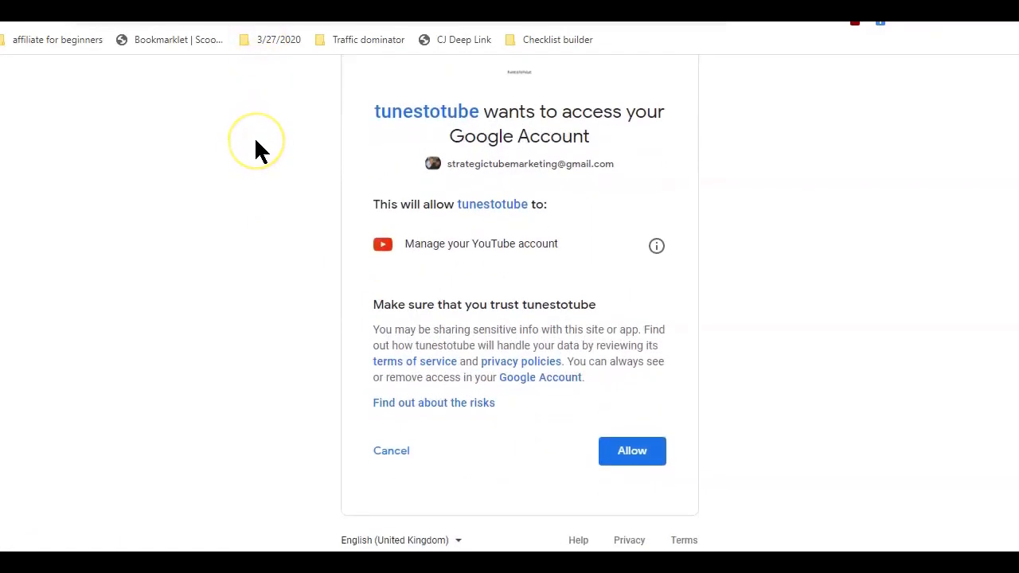
{"action": "mouse_move", "coordinate": [593, 219]}
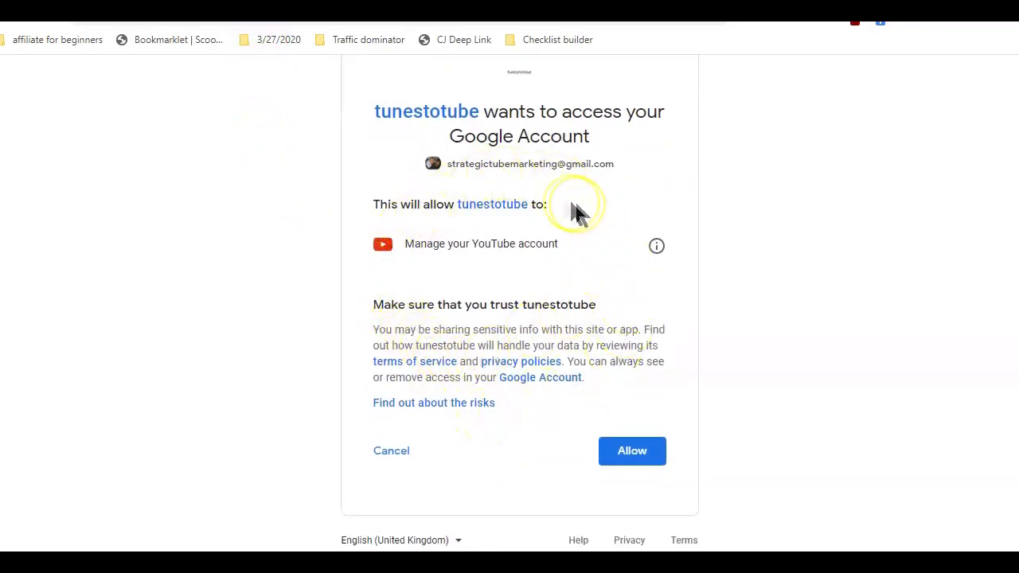
{"action": "mouse_move", "coordinate": [406, 247]}
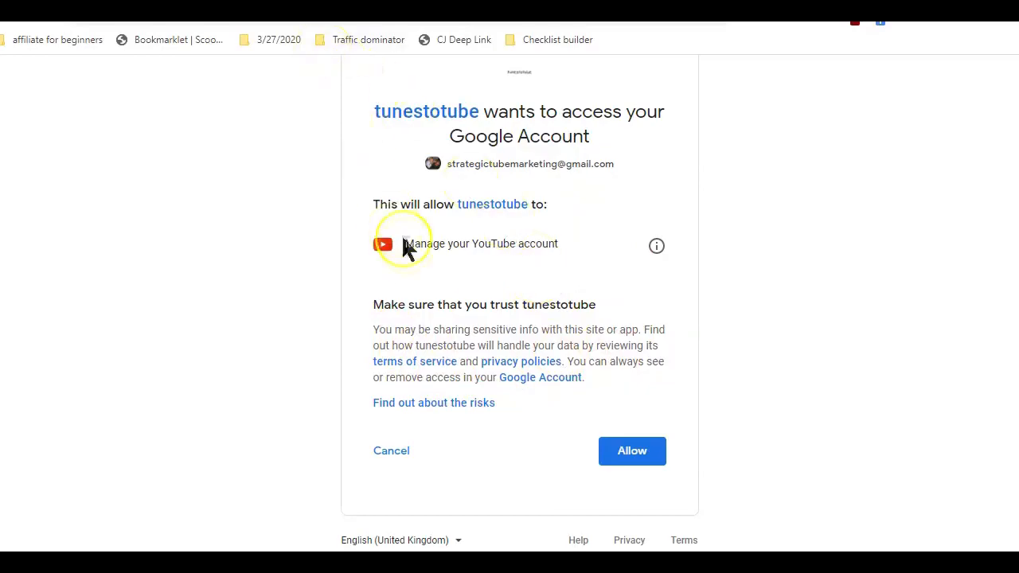
{"action": "left_click", "coordinate": [632, 451]}
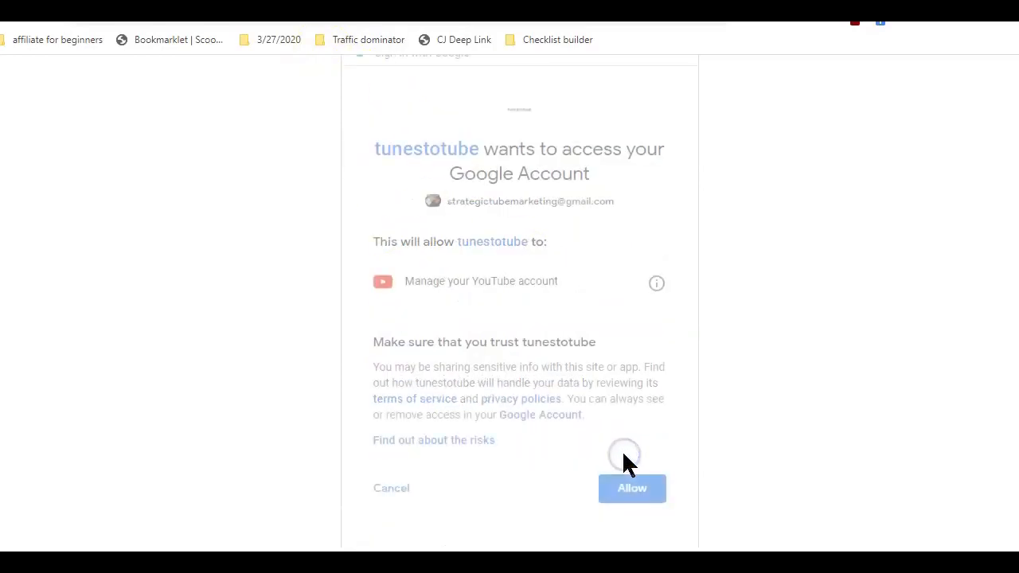
{"action": "left_click", "coordinate": [632, 488]}
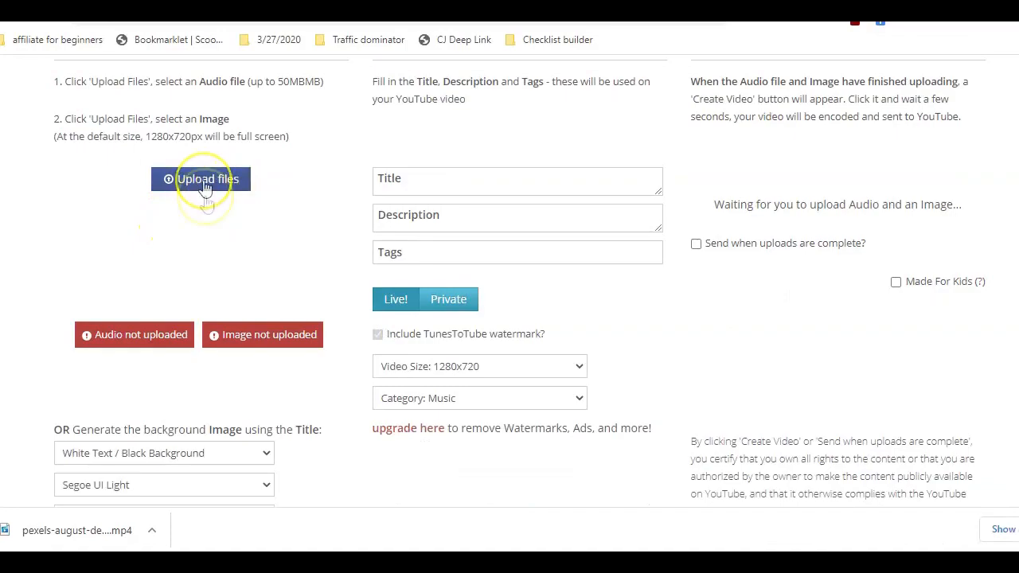
Start uploading files and bring up the Downloads folder
{"action": "left_click", "coordinate": [201, 178]}
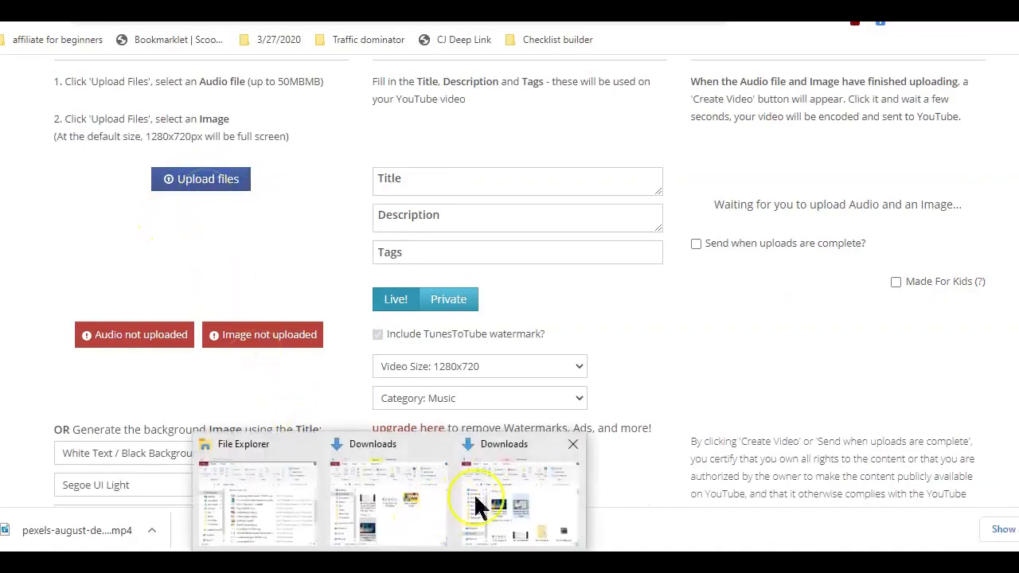
{"action": "left_click", "coordinate": [476, 502]}
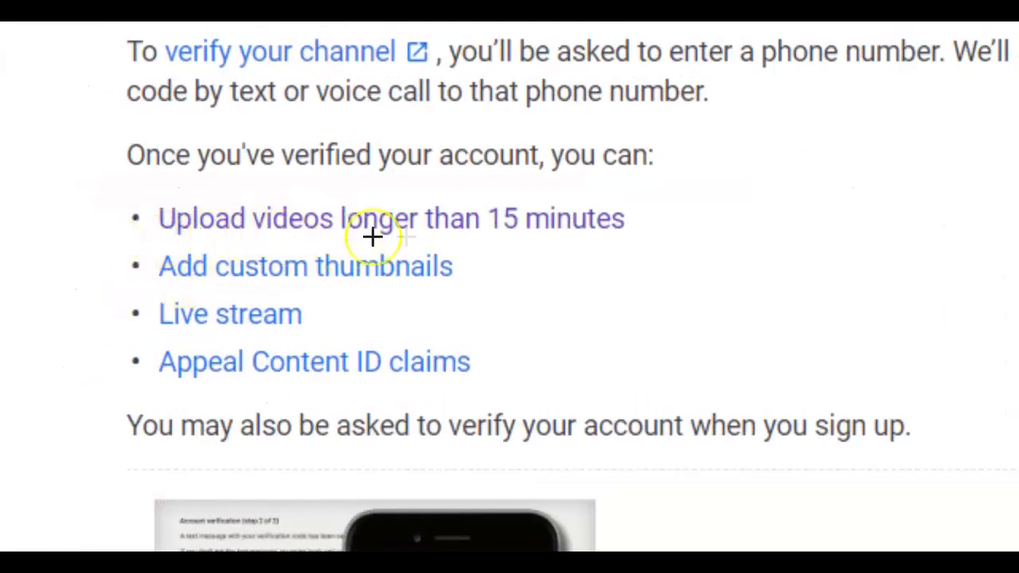
{"action": "mouse_move", "coordinate": [232, 278]}
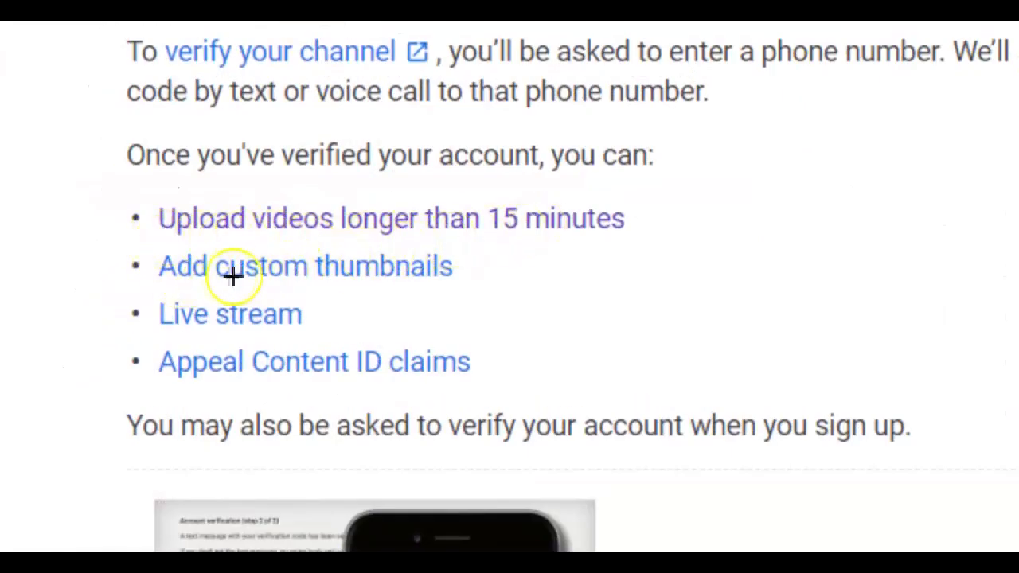
{"action": "mouse_move", "coordinate": [235, 274]}
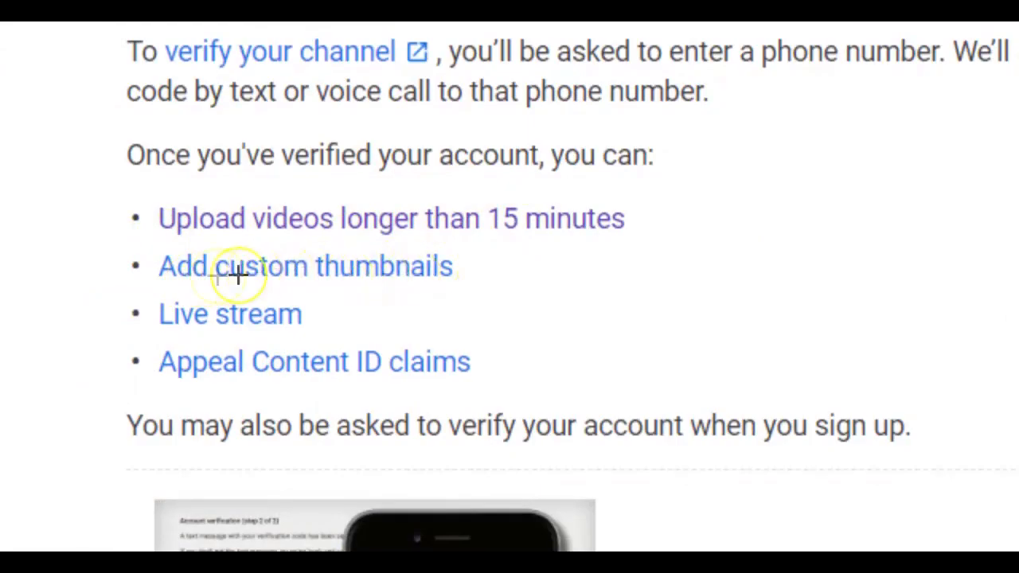
{"action": "mouse_move", "coordinate": [179, 33]}
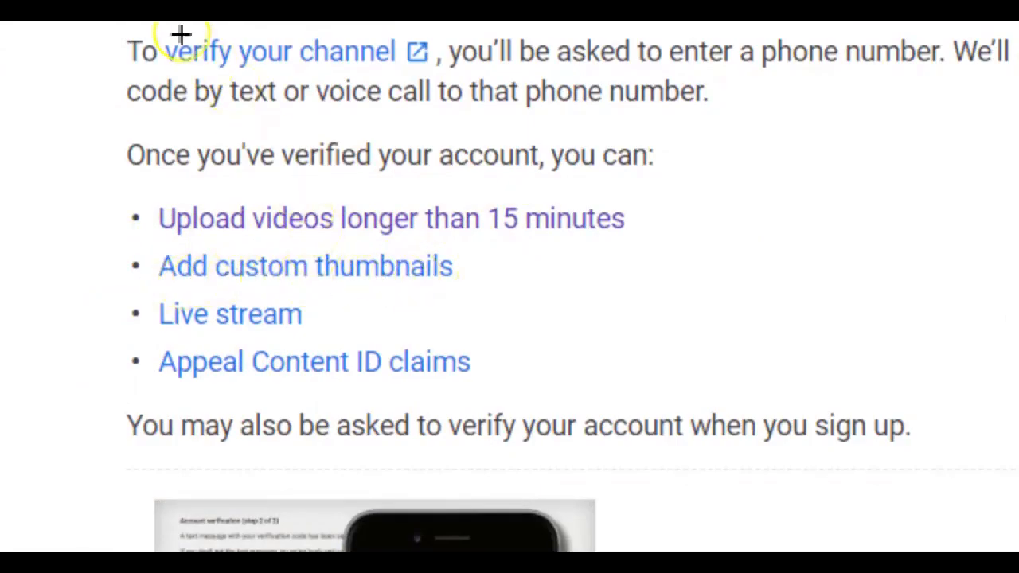